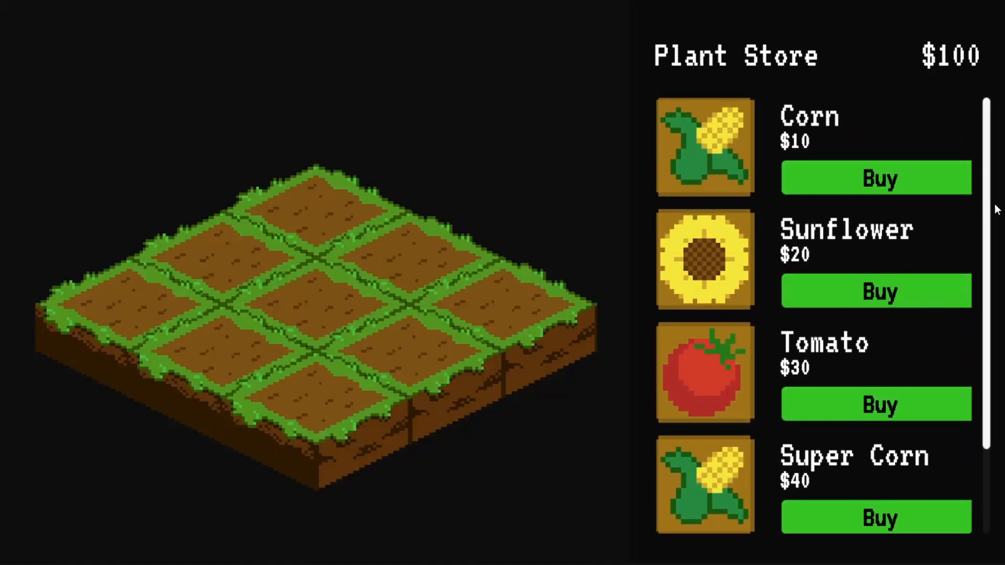
Step: Buy a sunflower and a tomato from the store and try planting on a field tile
scroll(down, 3)
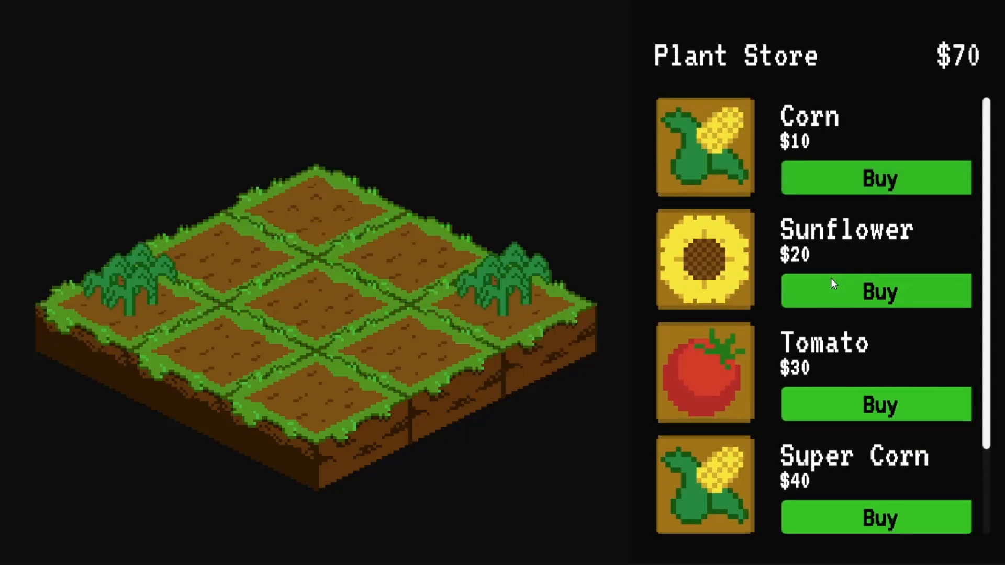
click(876, 291)
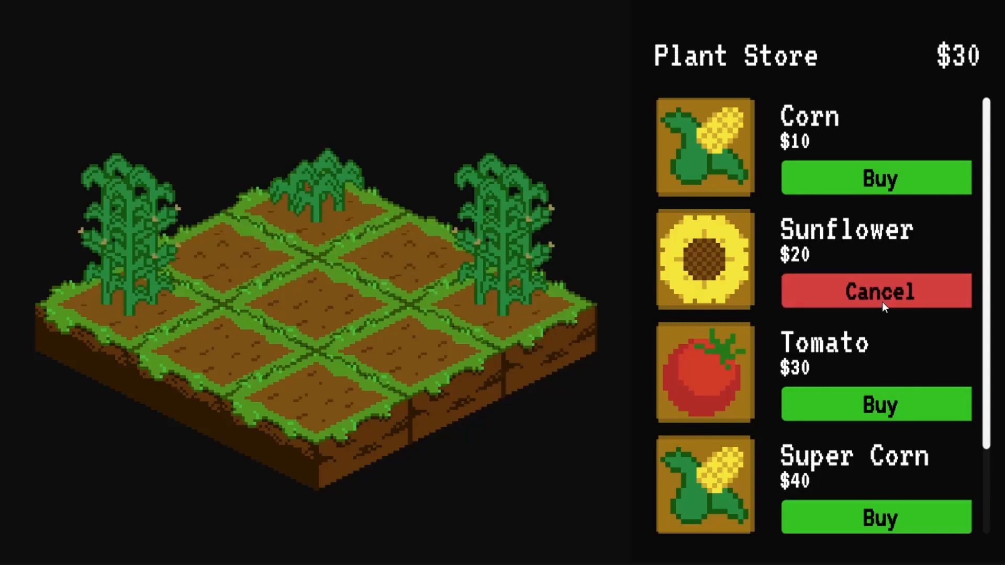
click(876, 290)
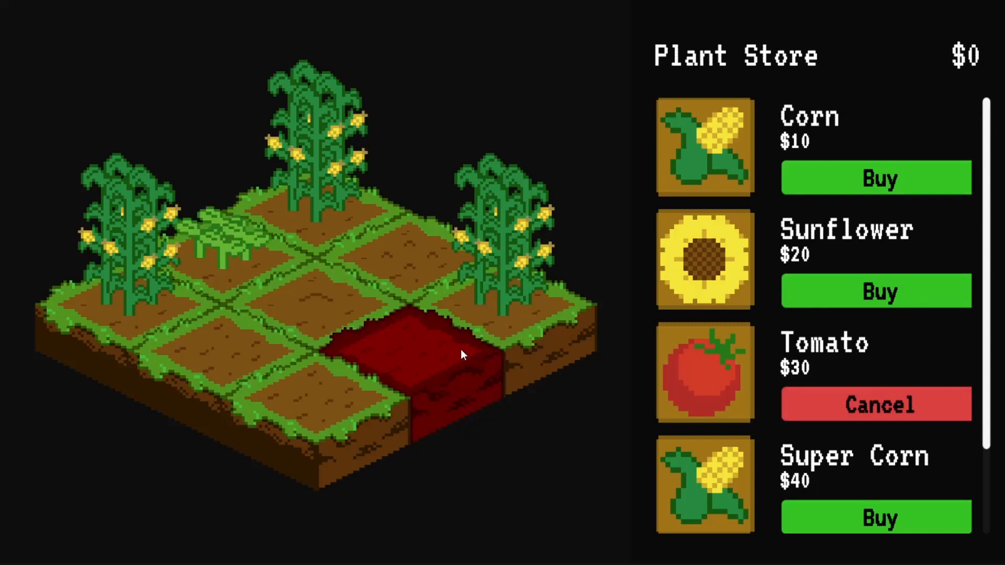
click(876, 405)
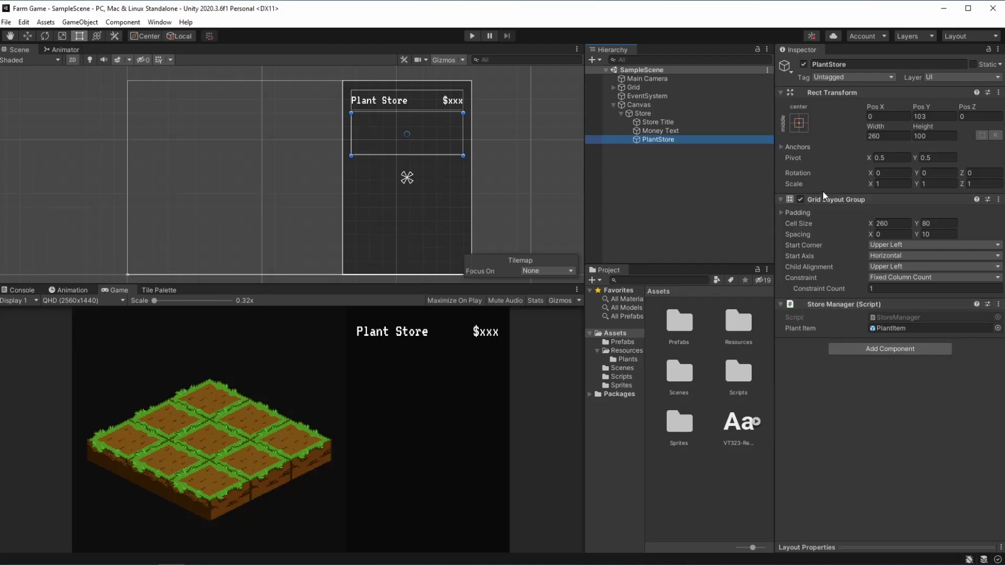
mouse_move(841, 204)
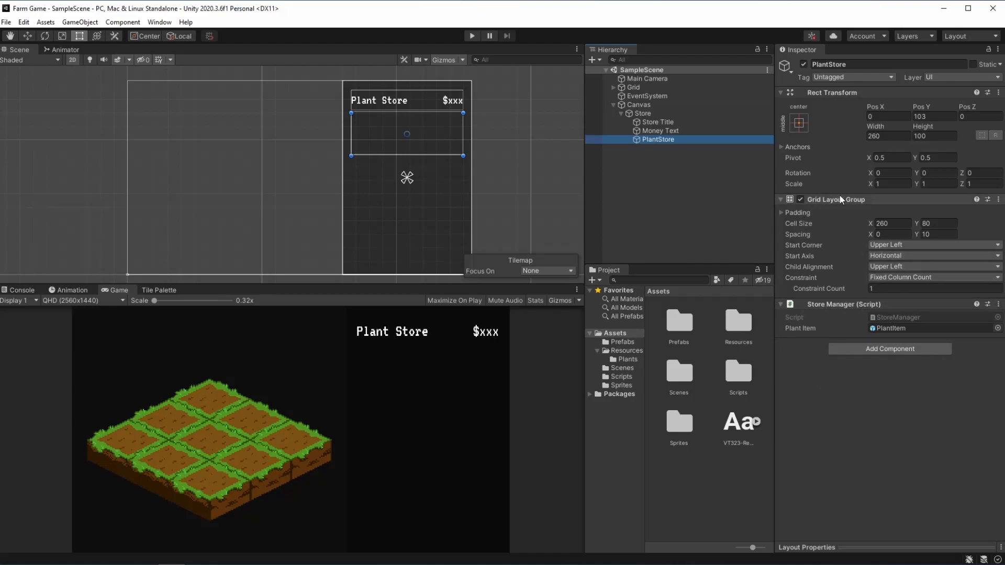
mouse_move(457, 62)
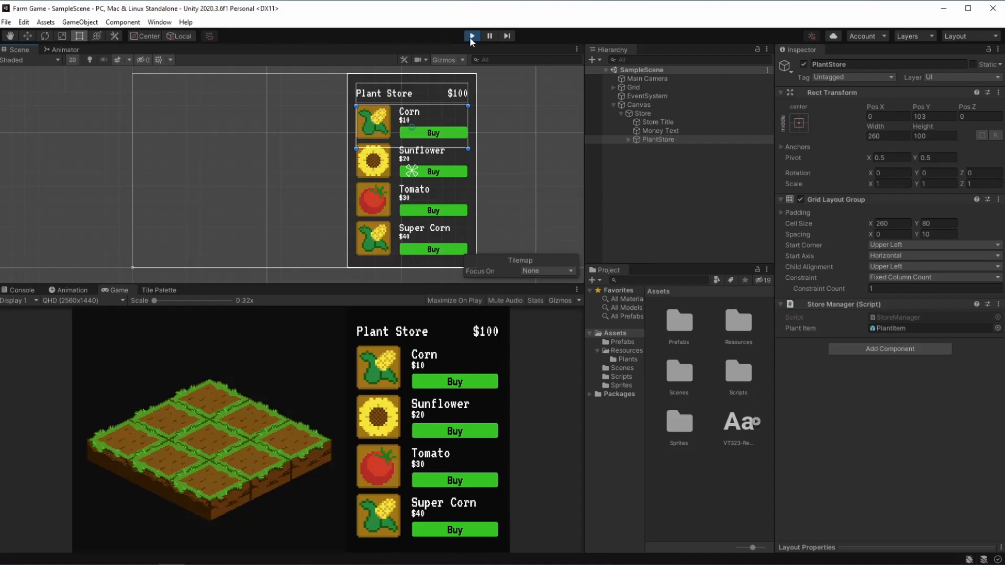
Step: Stop the play run after the store lists Corn, Sunflower, Tomato and Super Corn
click(471, 36)
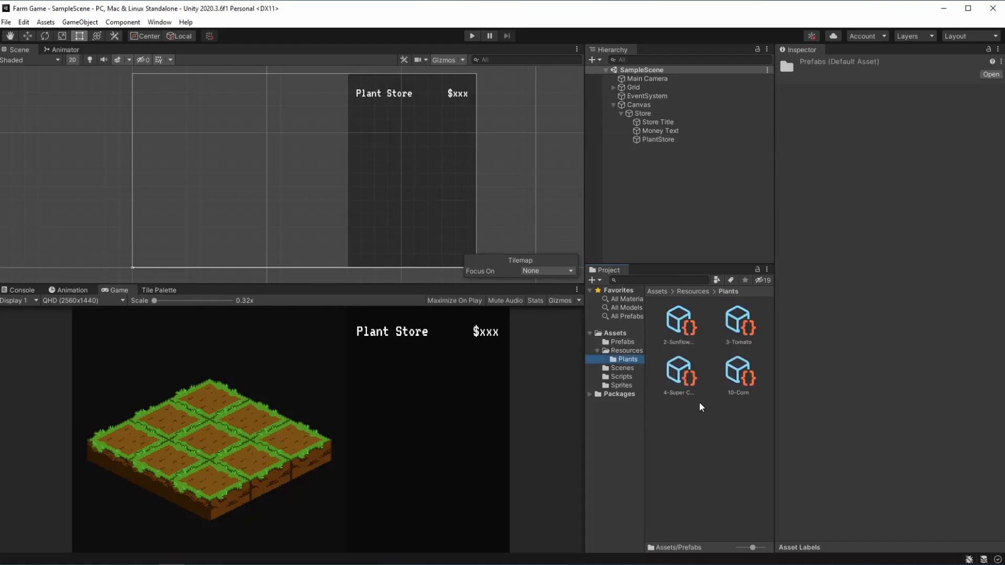
Step: Create the New Tomato plant asset priced $100 and play to check the store
click(738, 323)
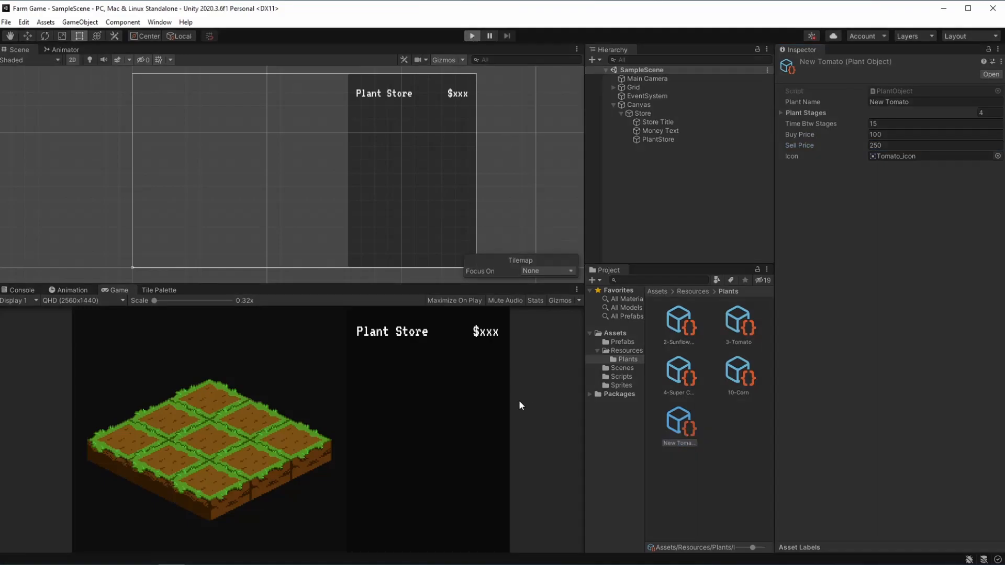
click(471, 36)
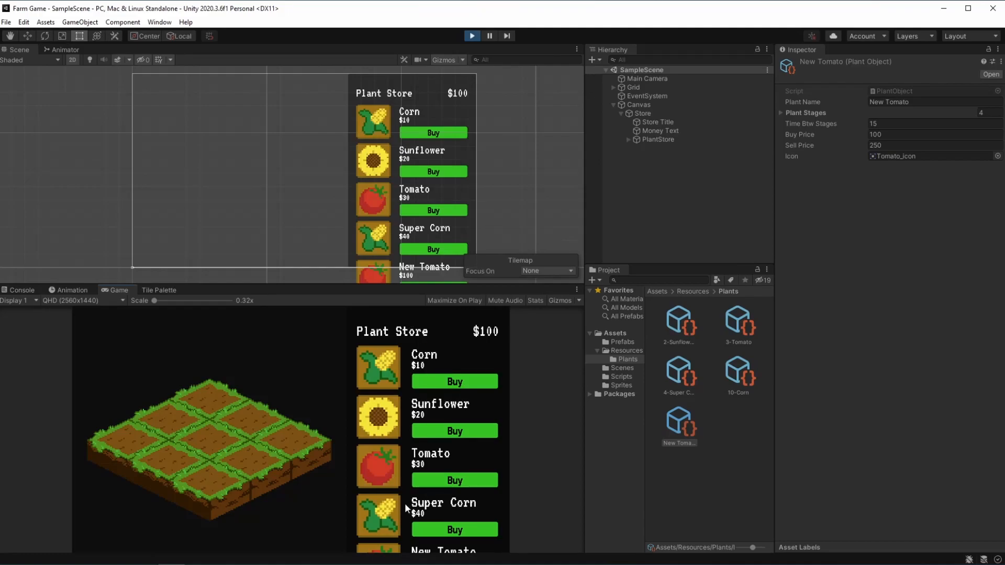
mouse_move(459, 263)
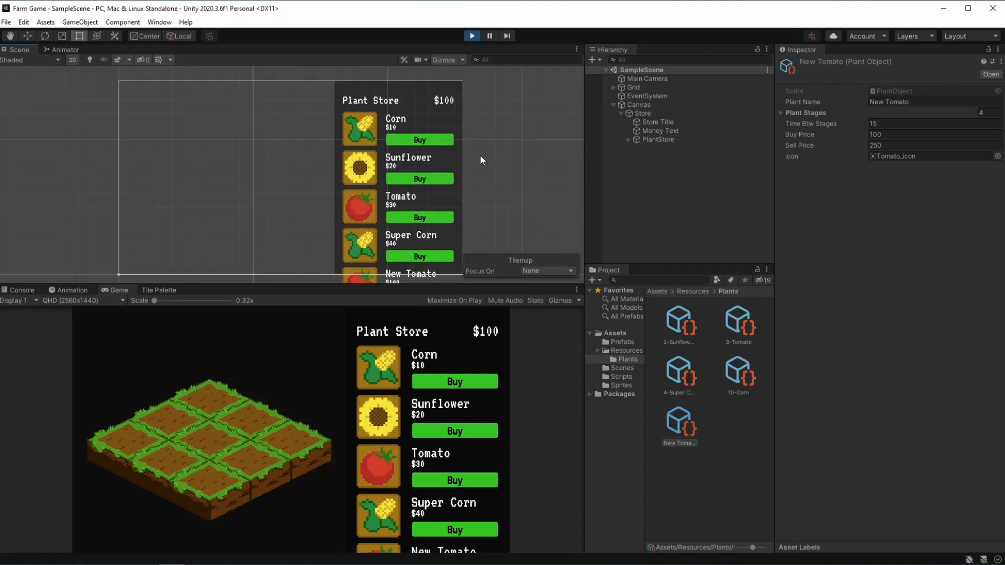
mouse_move(433, 269)
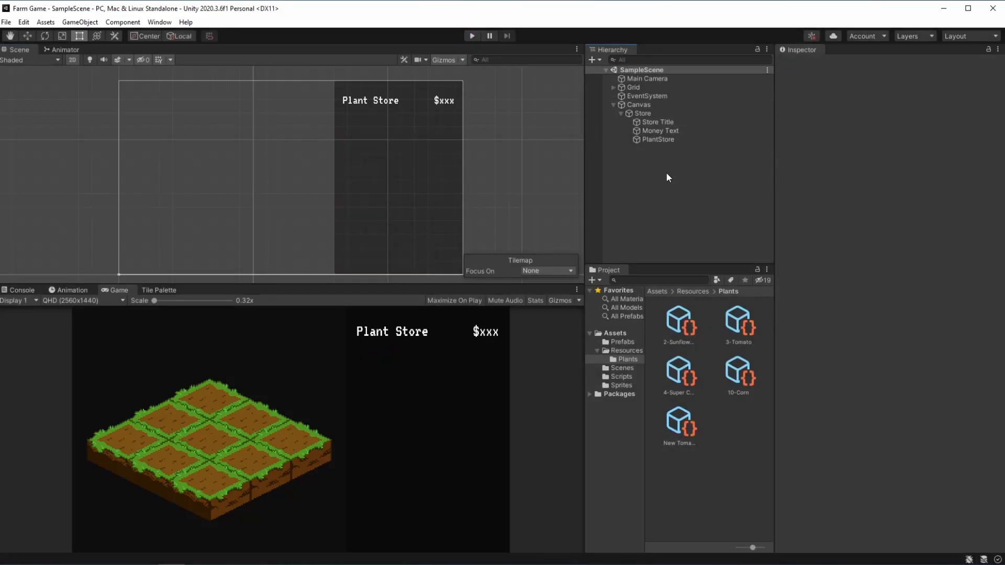
Step: Add a UI Scroll View under Canvas from the Hierarchy context menu
right_click(668, 178)
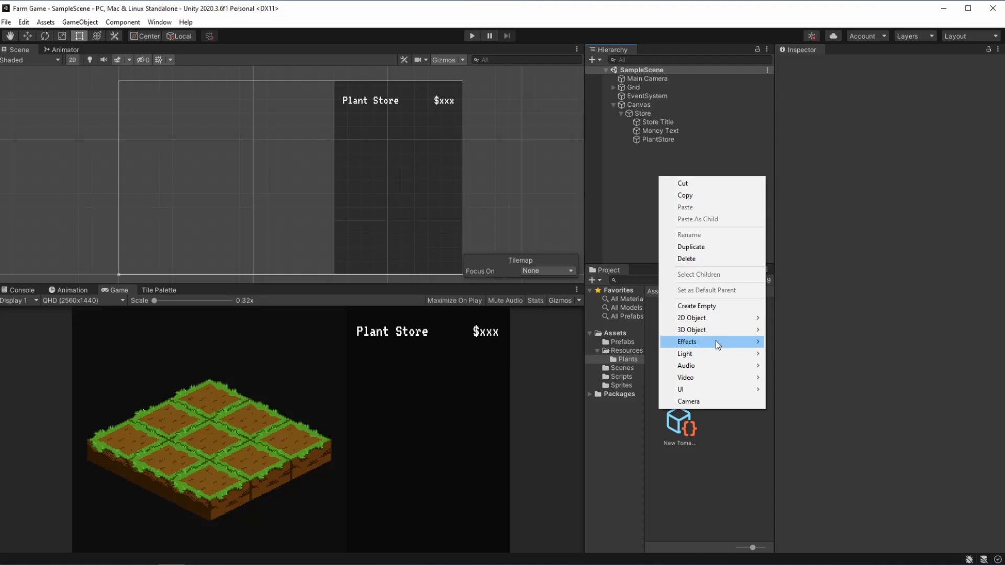
mouse_move(680, 389)
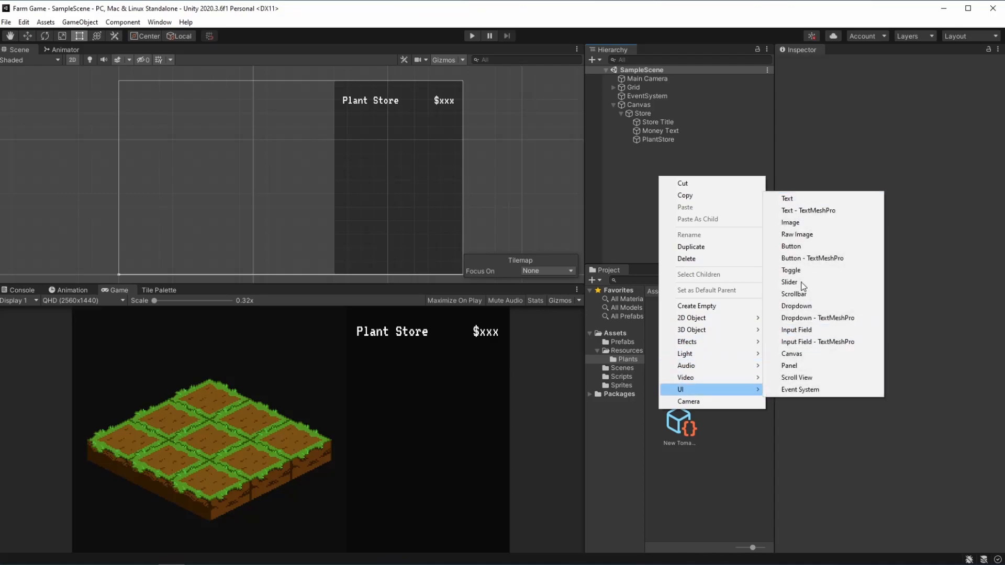
click(797, 378)
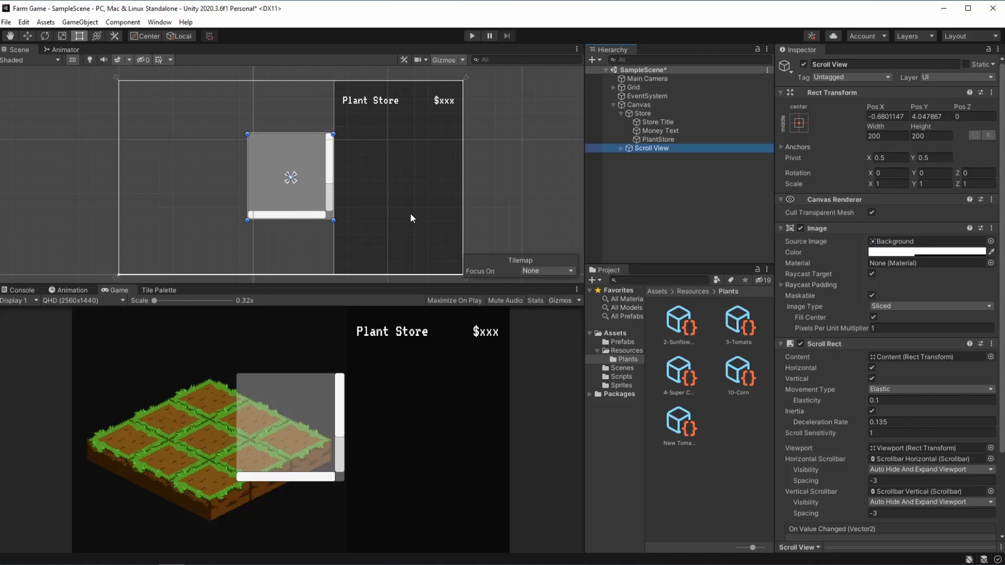
mouse_move(436, 399)
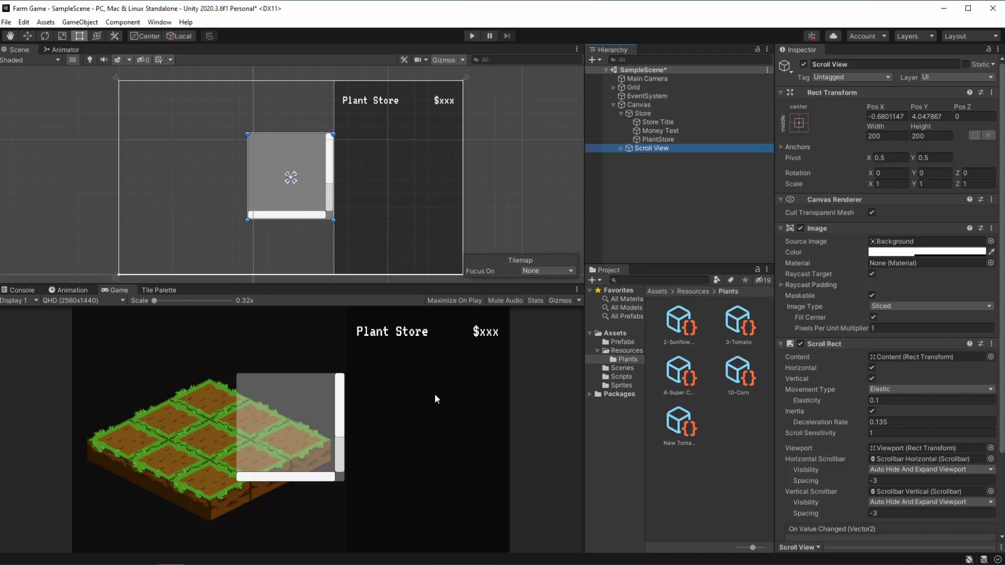
mouse_move(501, 440)
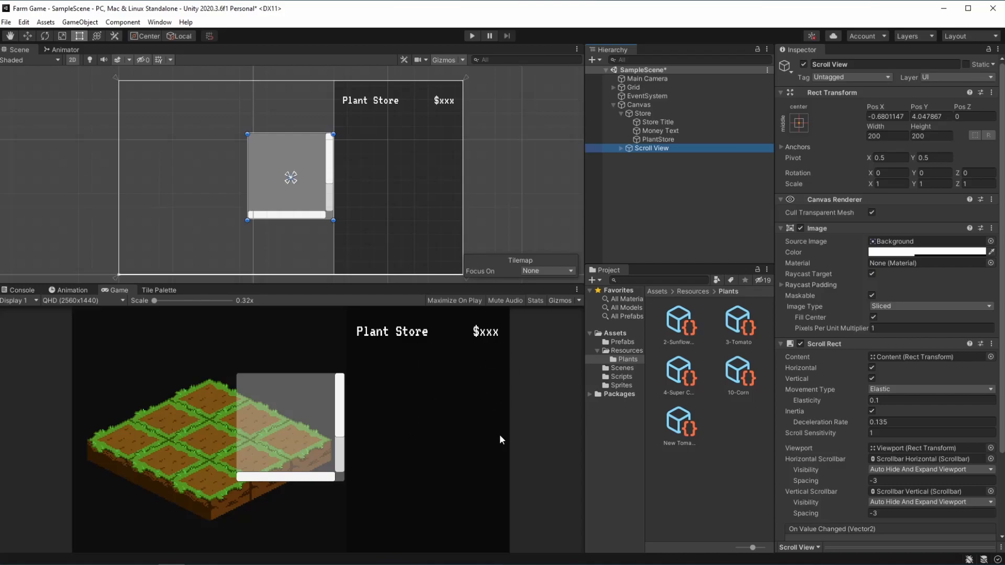
mouse_move(856, 374)
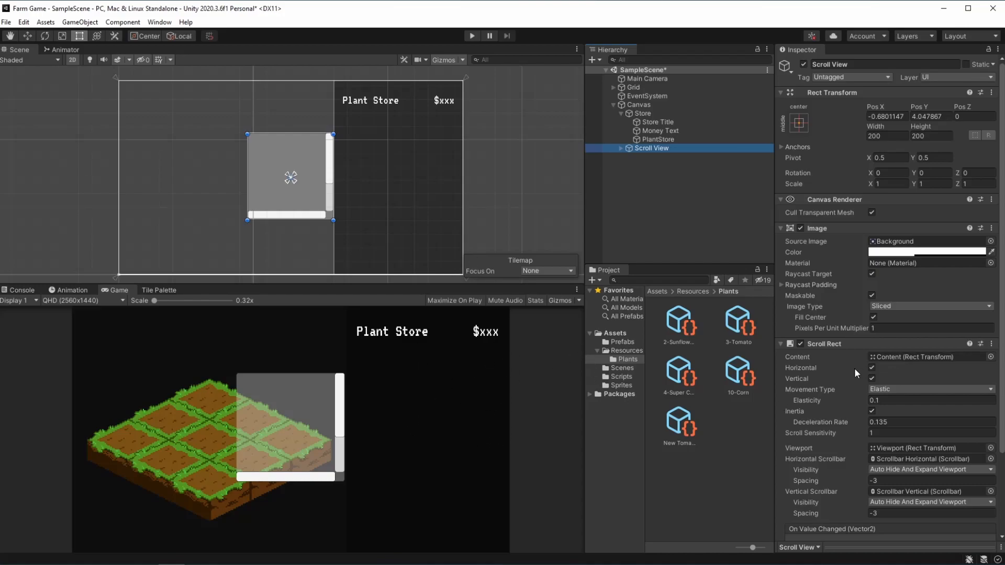
Step: Disable horizontal scrolling, delete Scrollbar Horizontal, and set Scrollbar Vertical's anchor preset
click(871, 368)
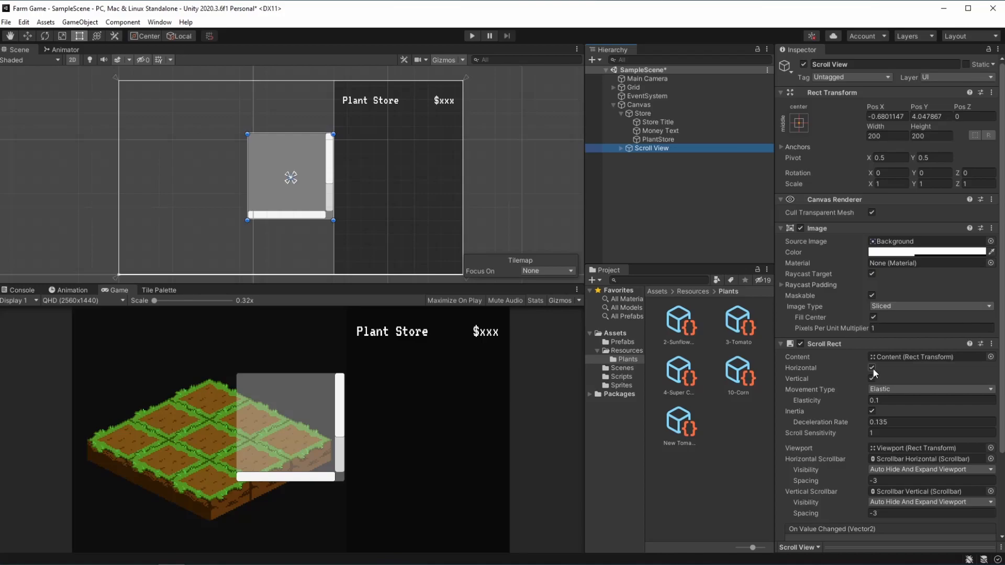
click(872, 367)
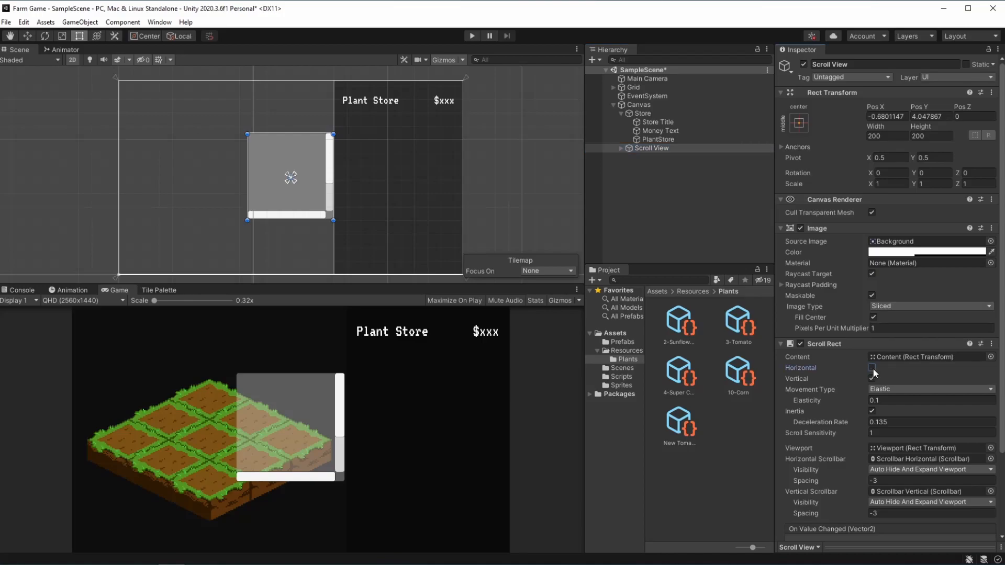
click(620, 148)
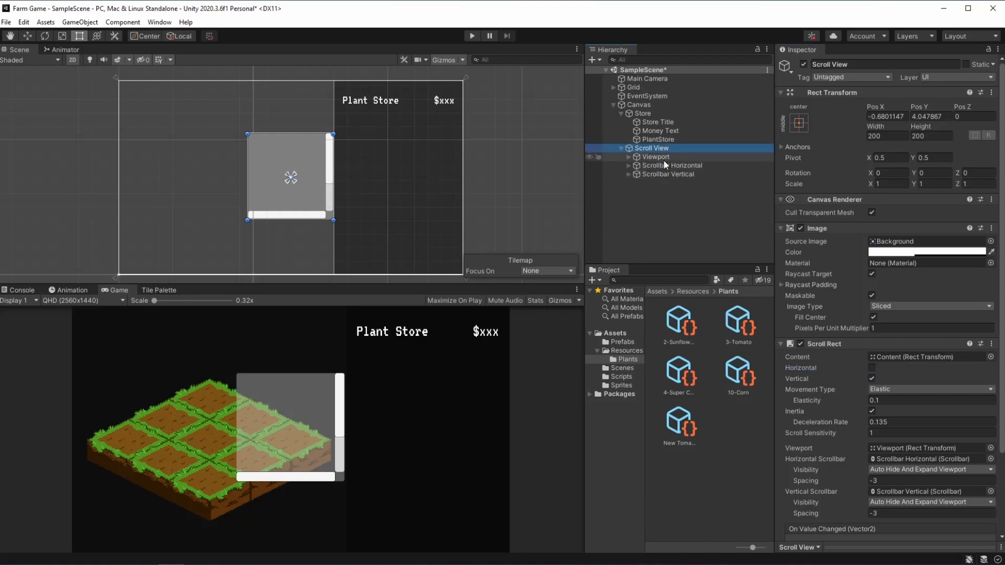
click(668, 165)
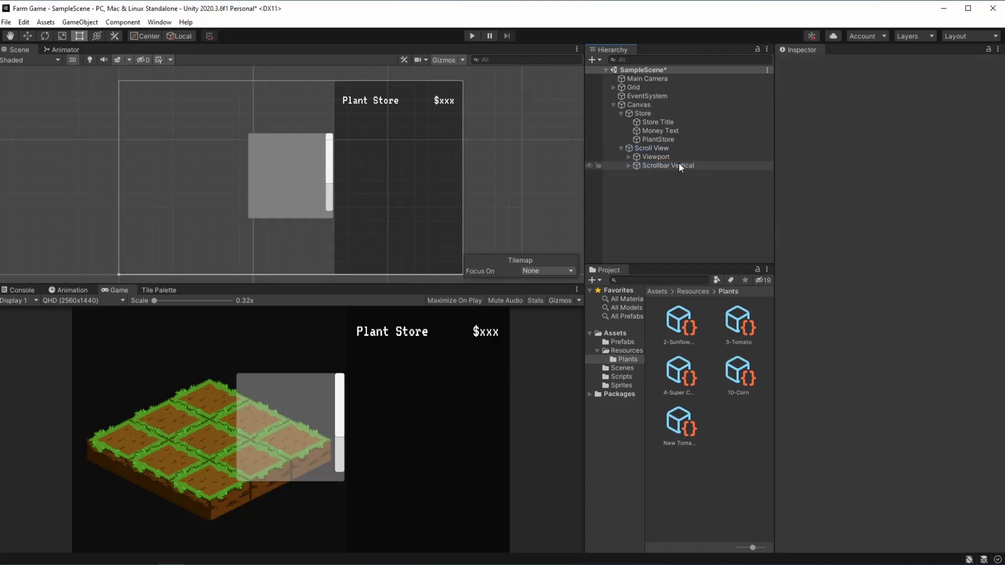
click(669, 166)
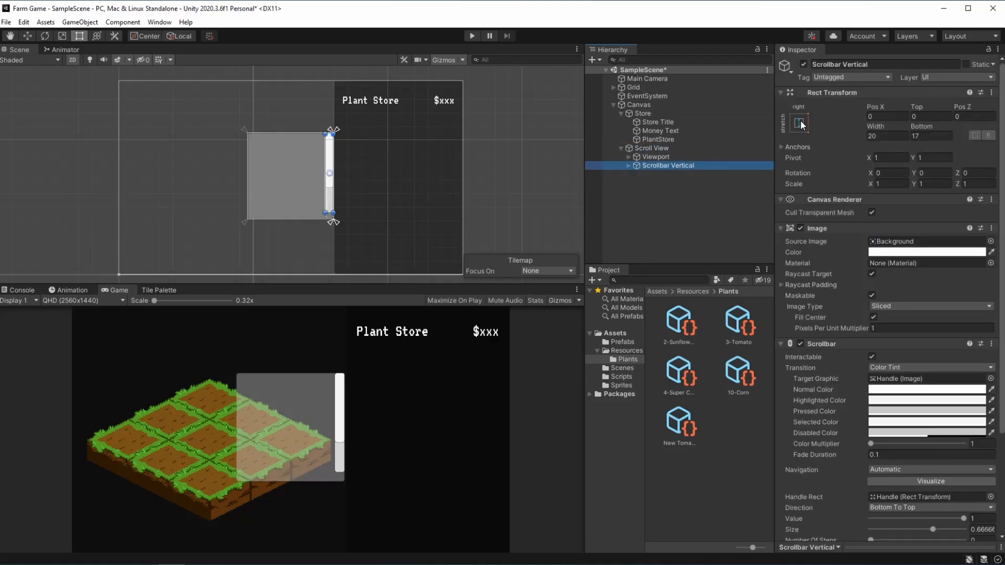
click(799, 123)
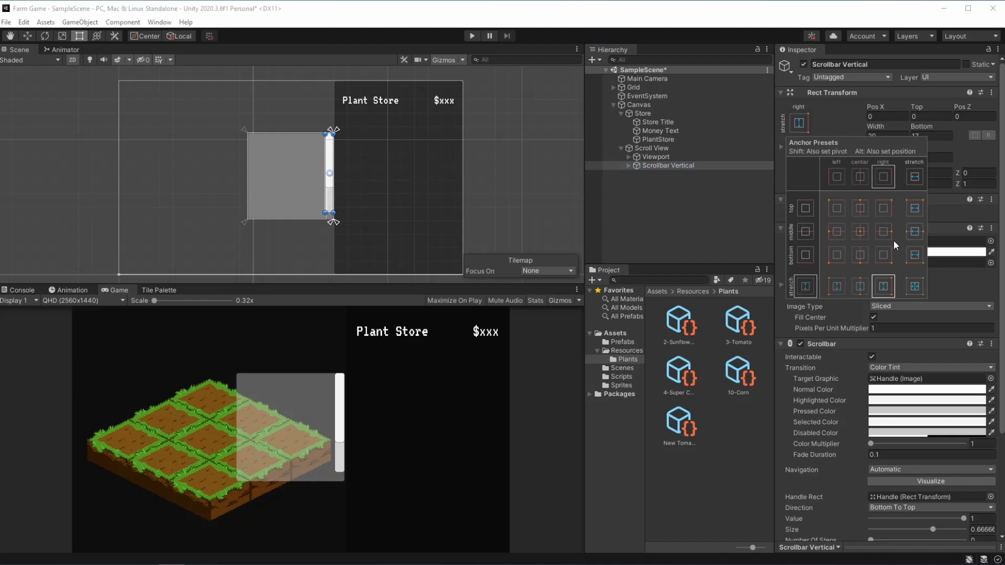
mouse_move(900, 248)
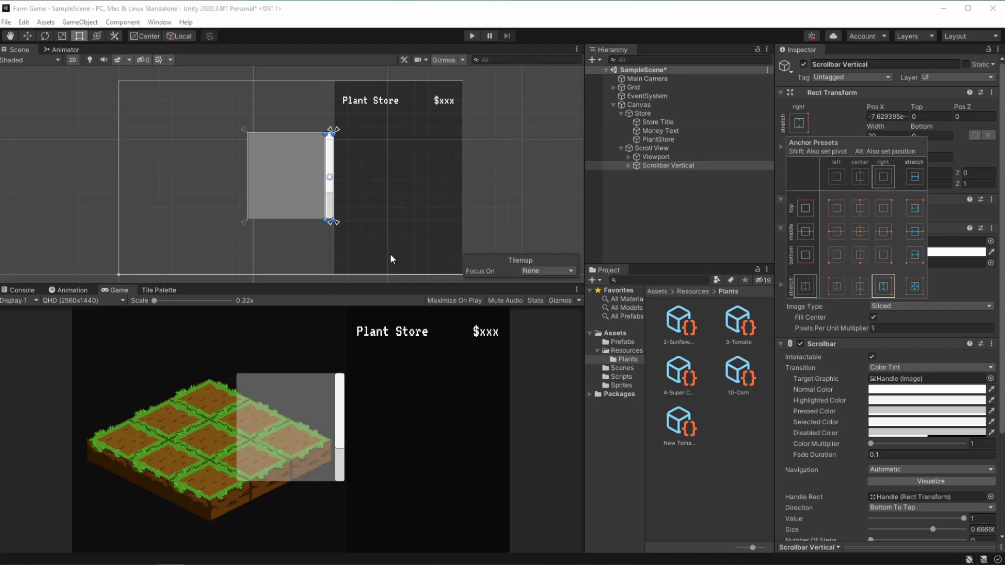
Step: Center the Scroll View in the store panel and resize it to 260 by 350
click(652, 148)
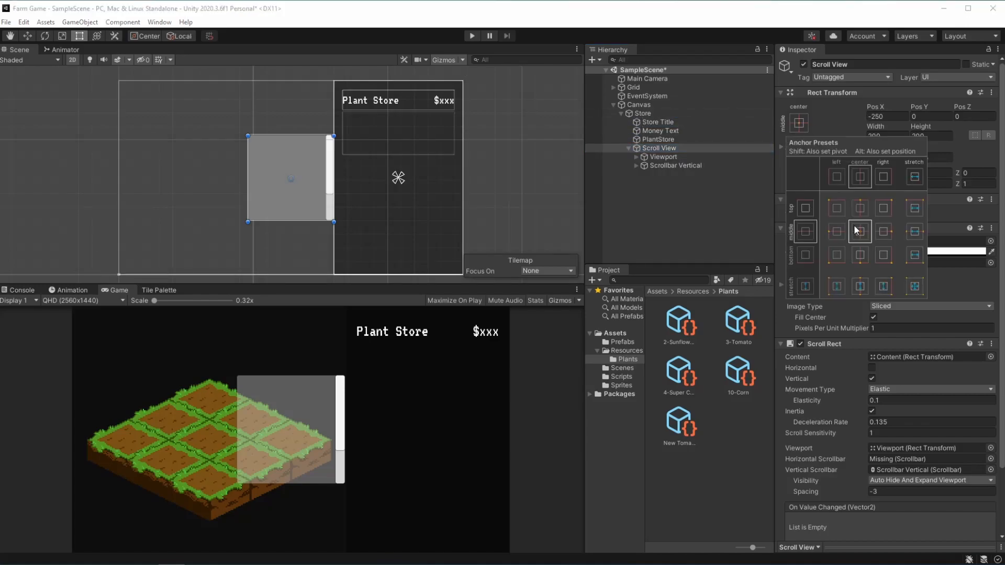
click(859, 231)
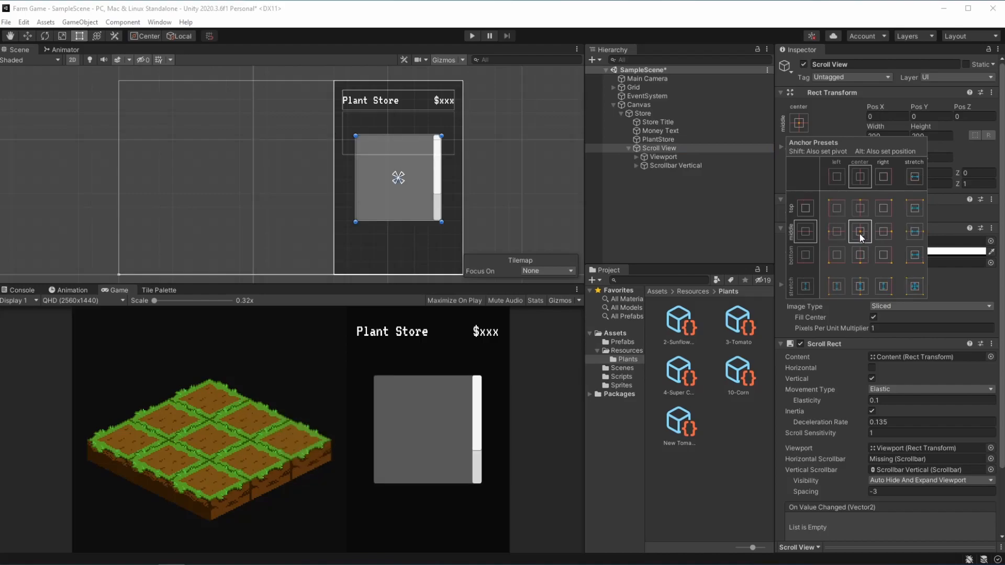
mouse_move(680, 222)
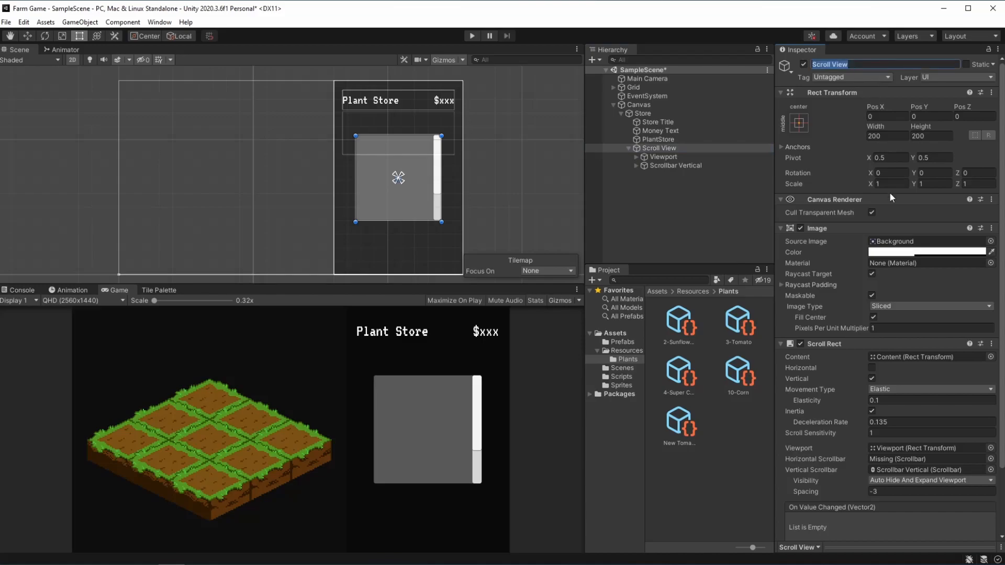
click(887, 136)
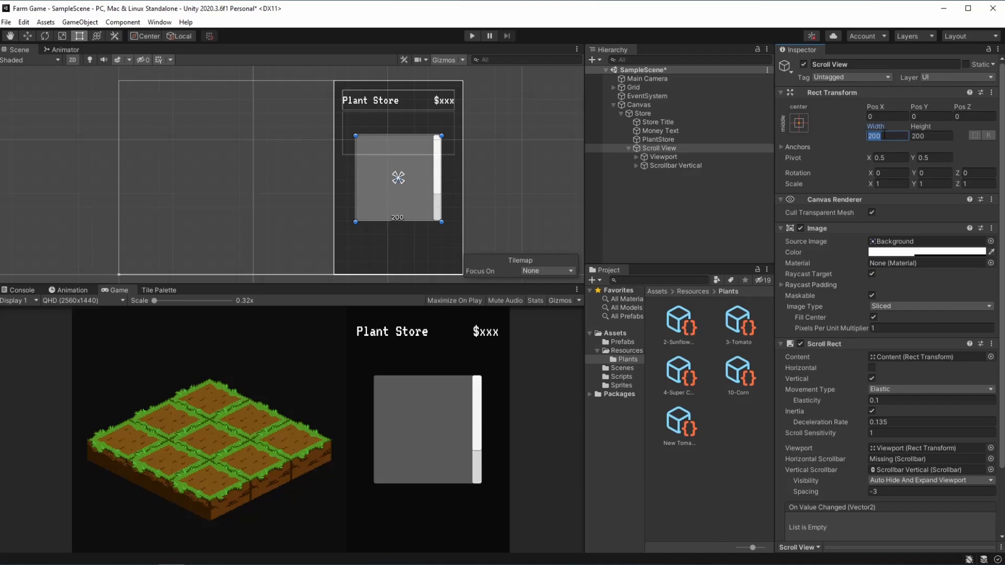
text(260)
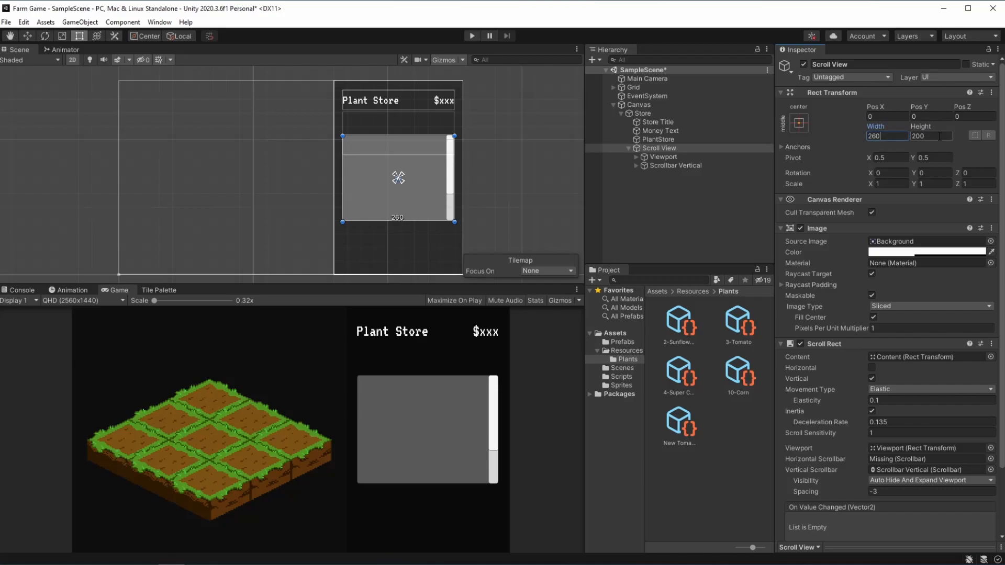
click(931, 136)
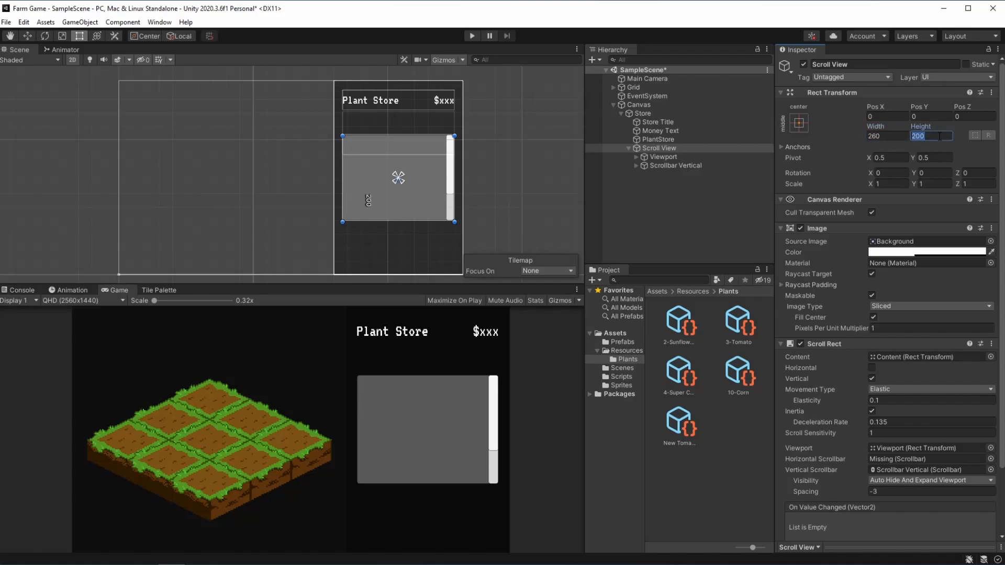
text(350)
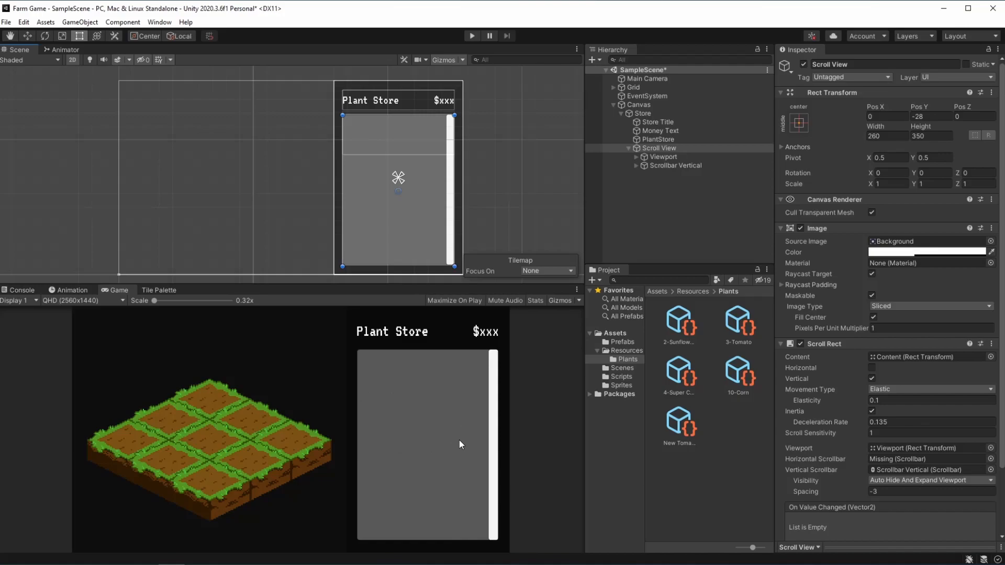
click(675, 165)
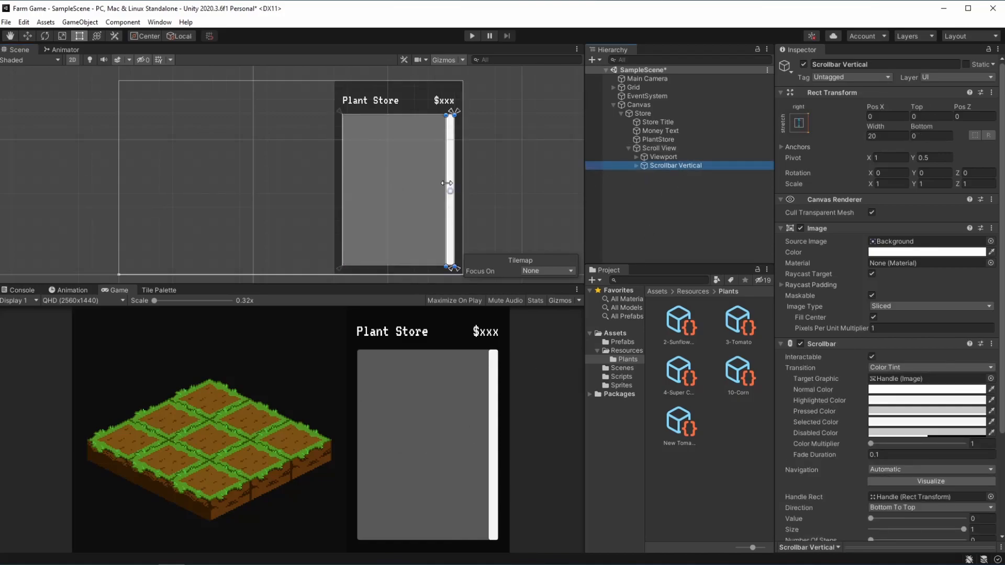
Step: Narrow the vertical scrollbar to about 8.6 wide and set its Scale X to -1
drag(449, 182, 452, 182)
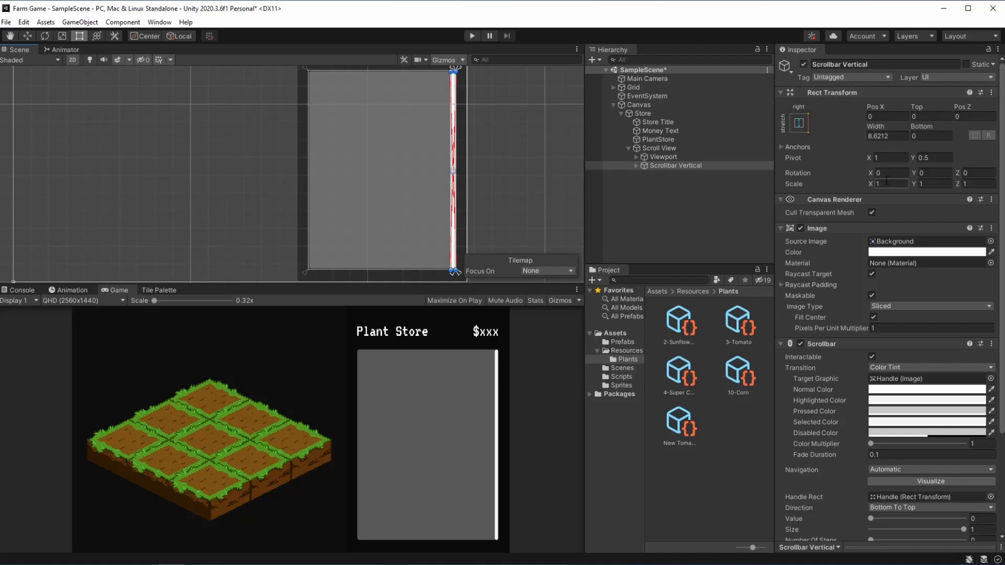
click(890, 183)
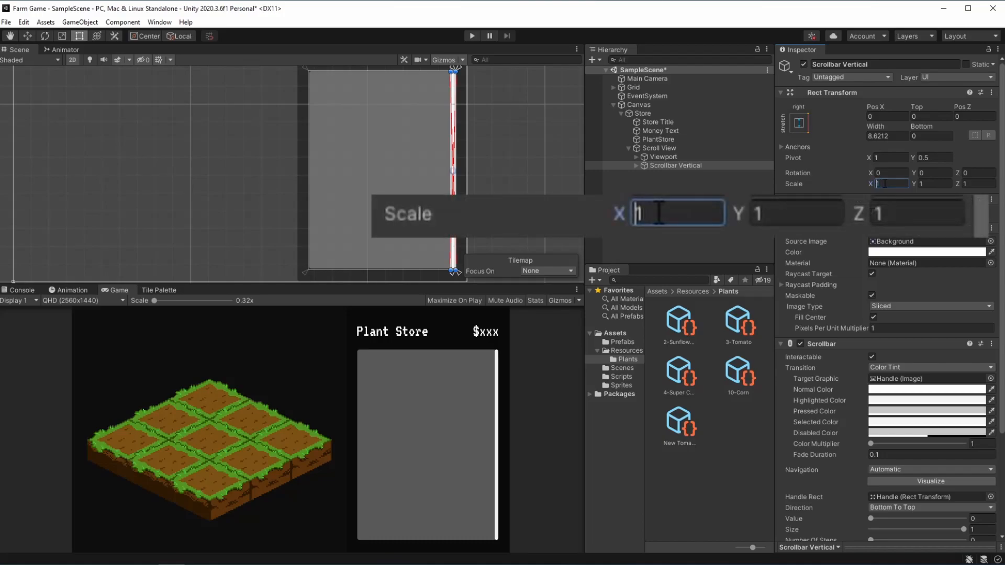
text(-1)
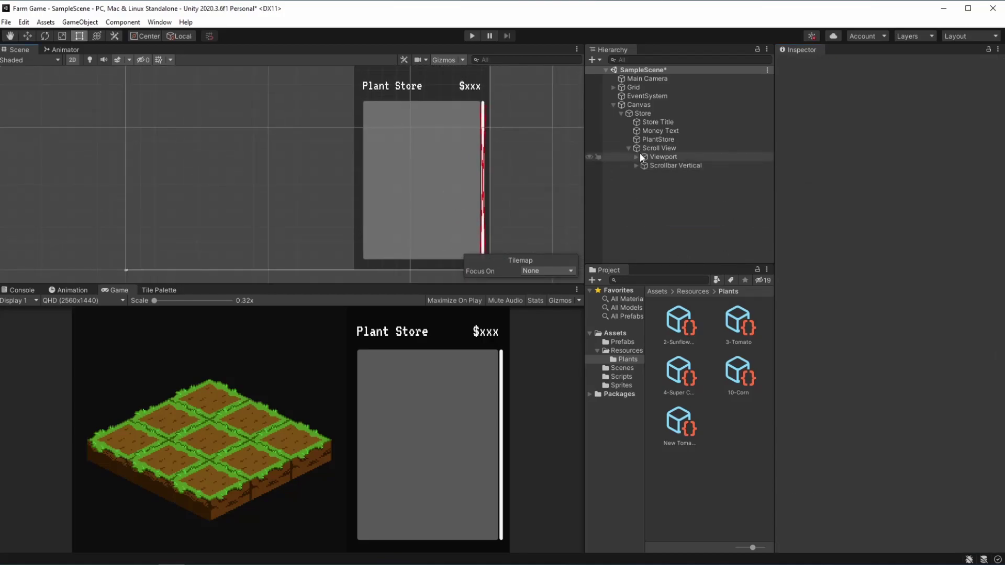
Step: Expand Viewport and stretch the placeholder Content area taller in the Scene view
click(663, 157)
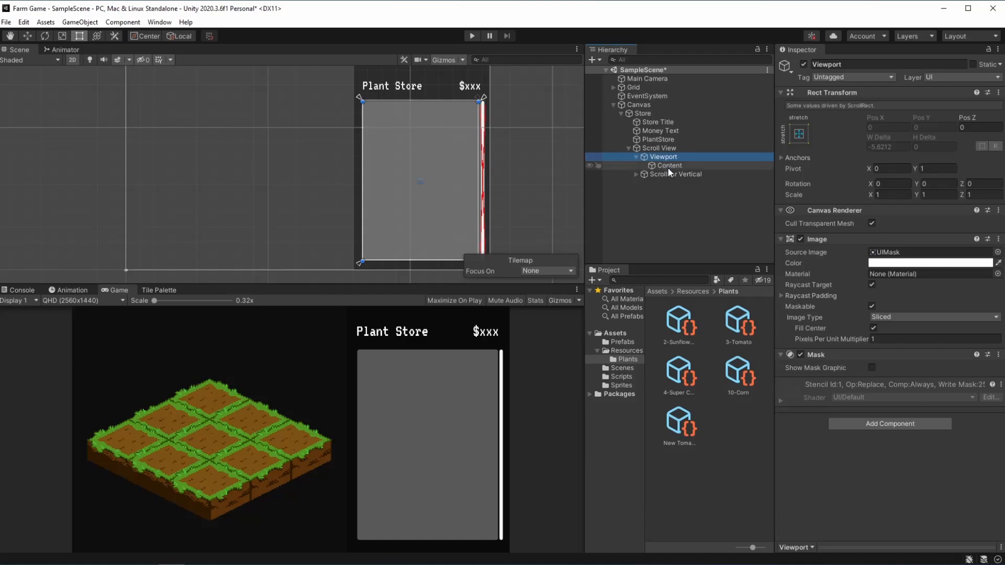
click(669, 166)
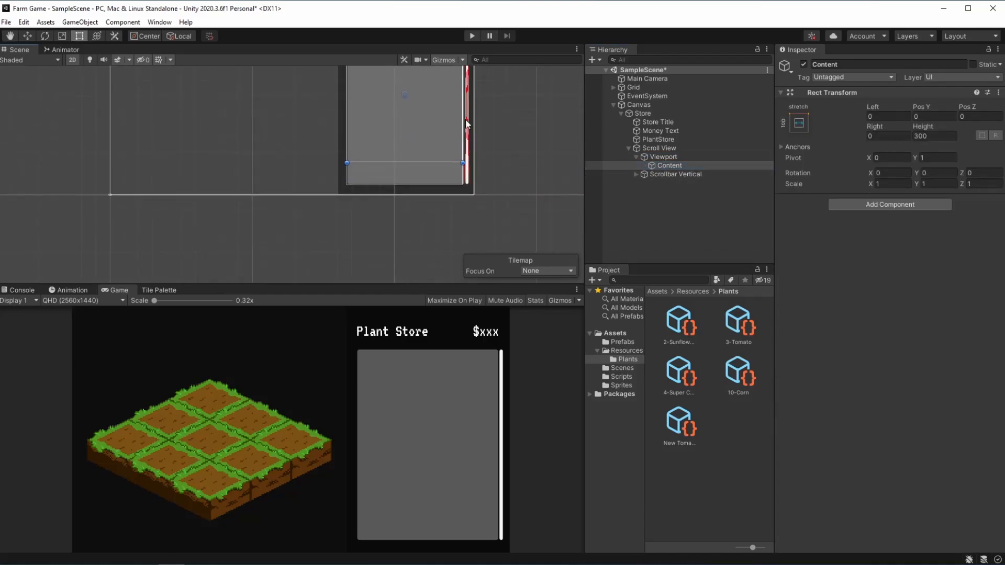
drag(405, 162, 407, 175)
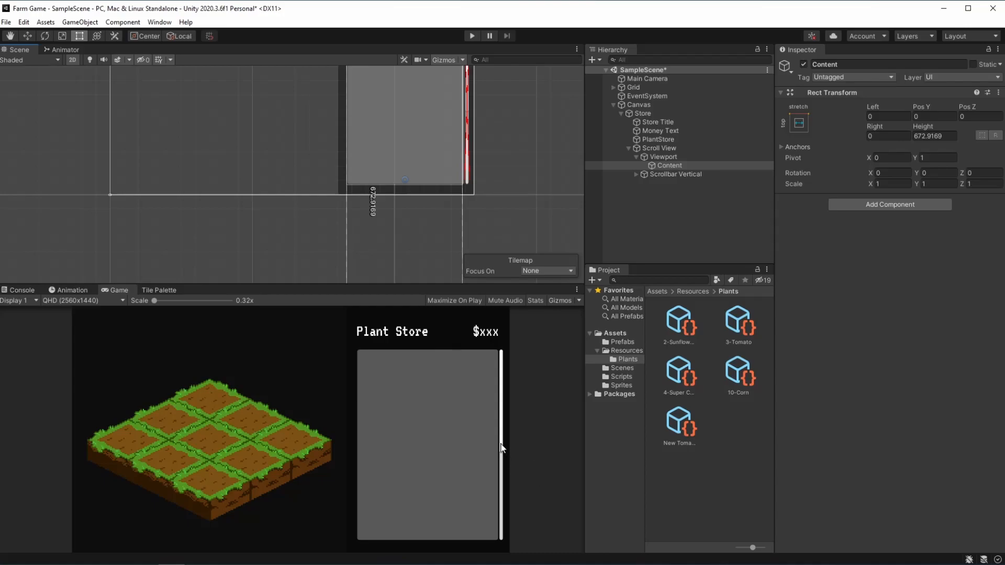
mouse_move(512, 419)
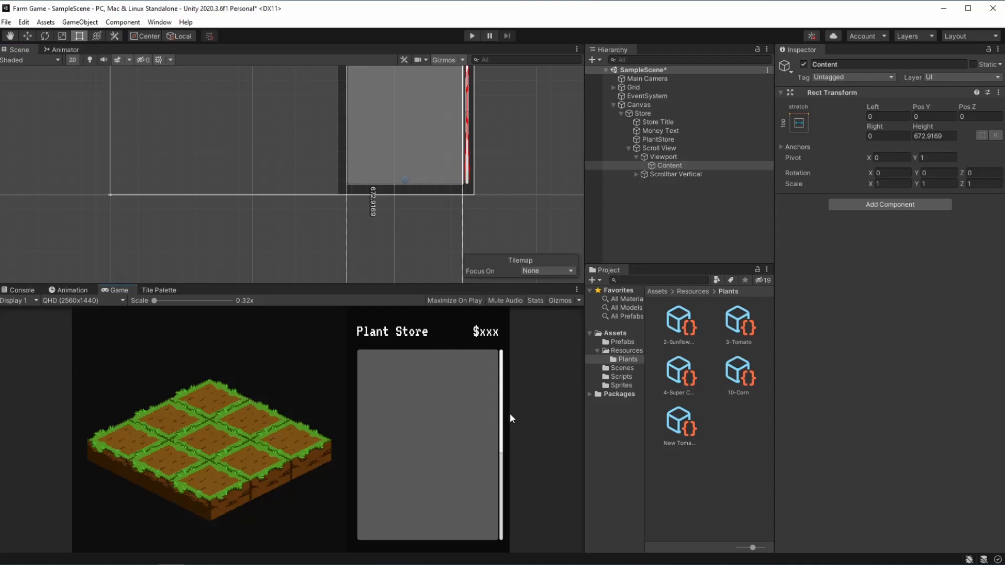
mouse_move(494, 554)
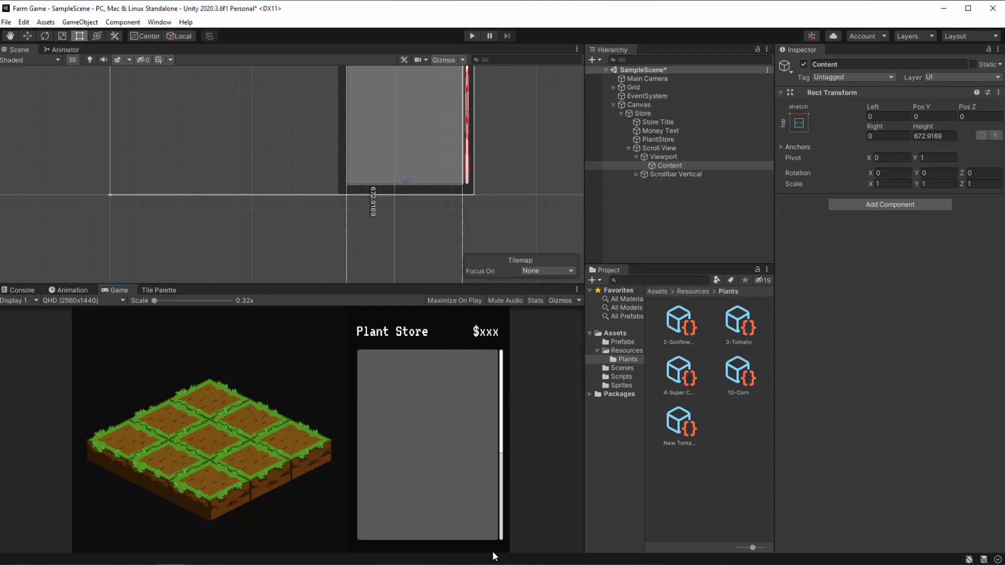
mouse_move(518, 495)
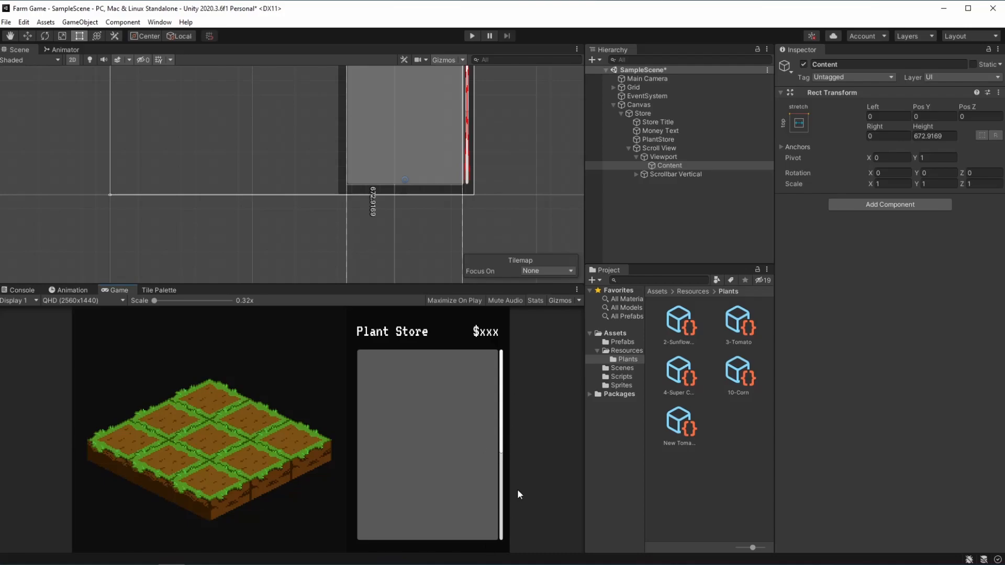
mouse_move(444, 39)
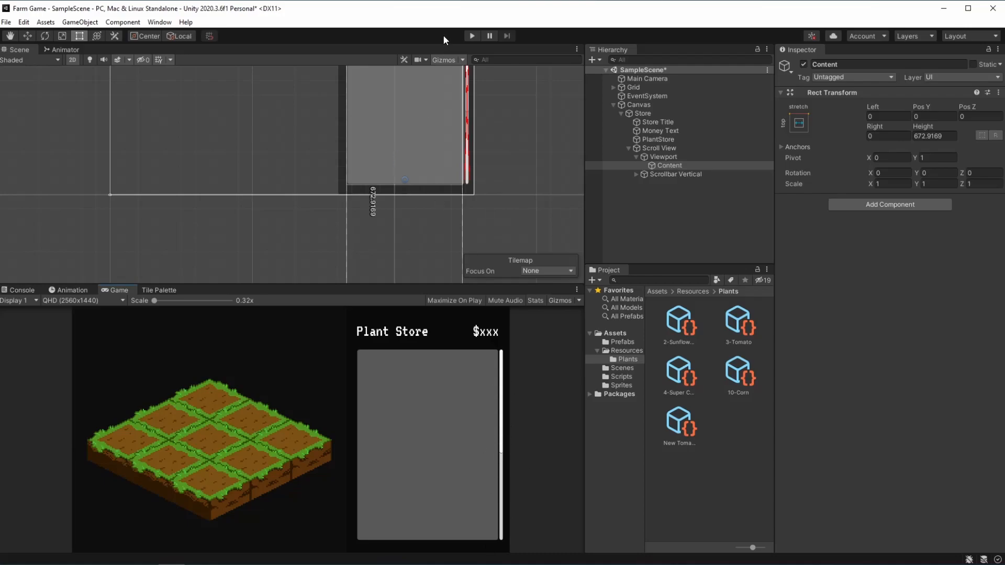
mouse_move(438, 449)
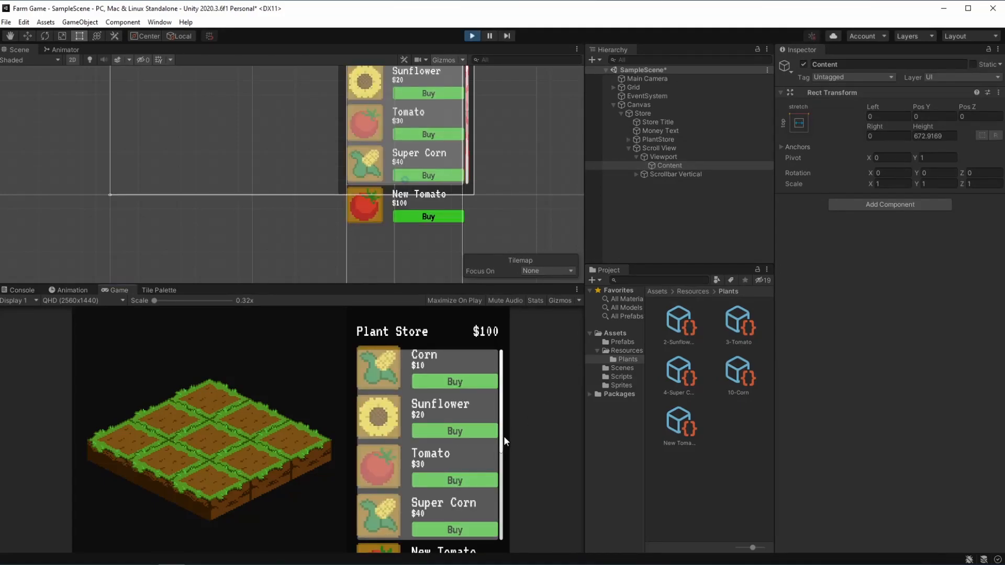
mouse_move(494, 428)
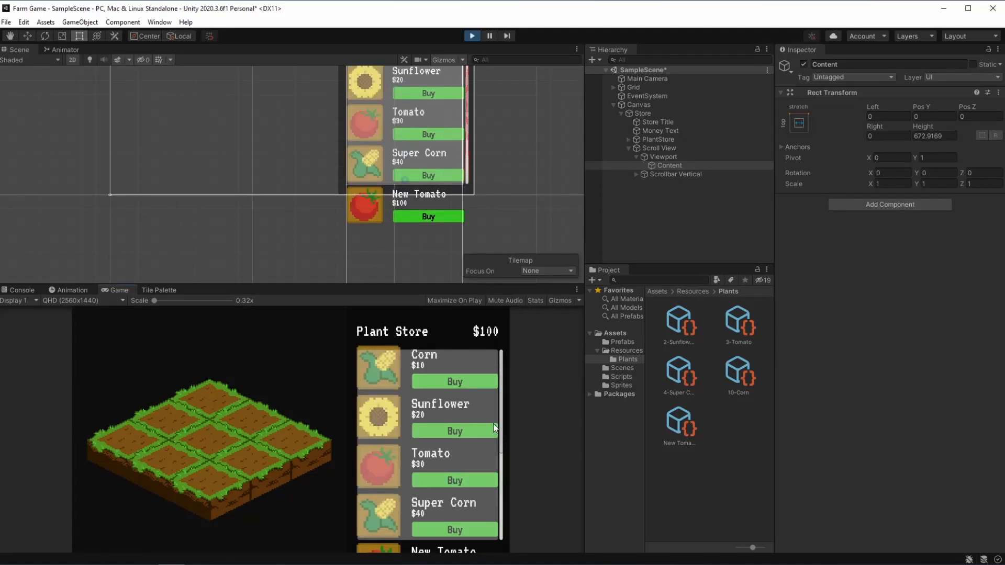
click(471, 36)
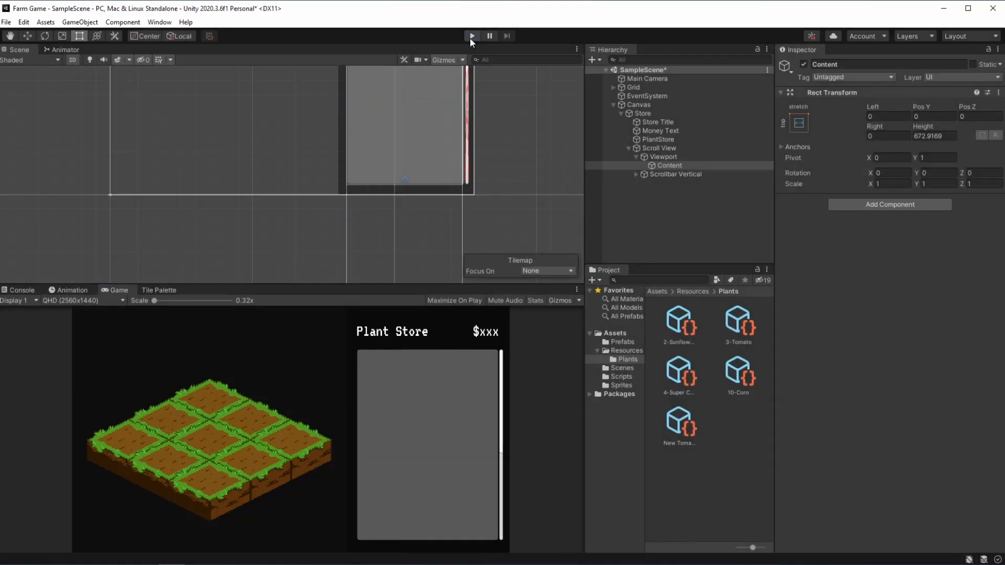
Step: Place PlantStore under Viewport replacing Content, and assign it as the Scroll Rect content
click(668, 165)
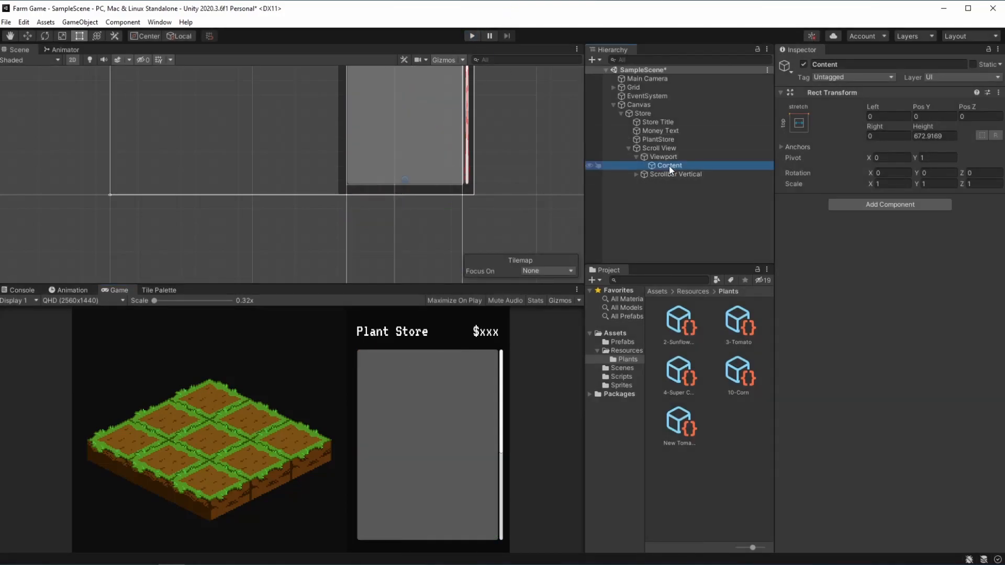
click(658, 139)
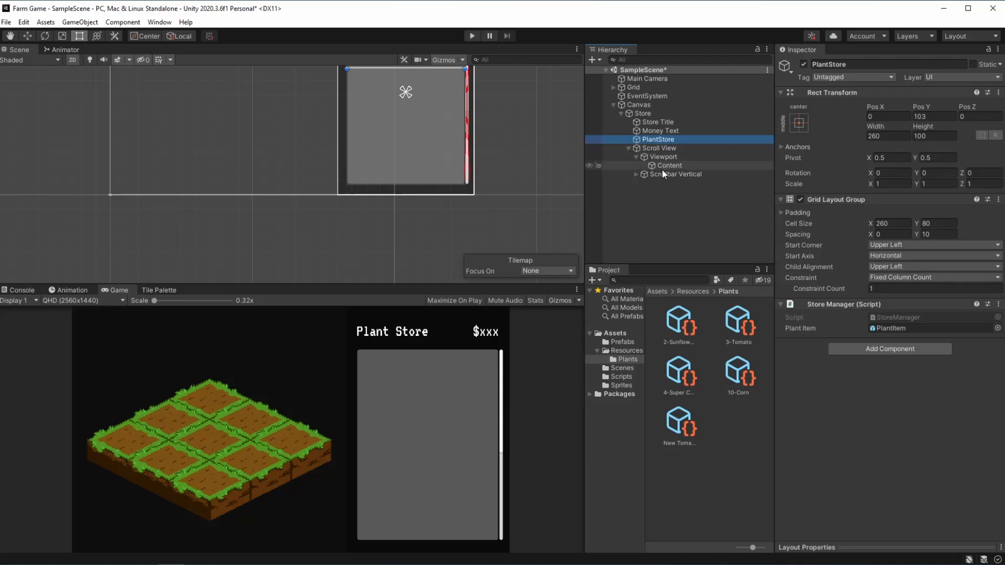
click(669, 165)
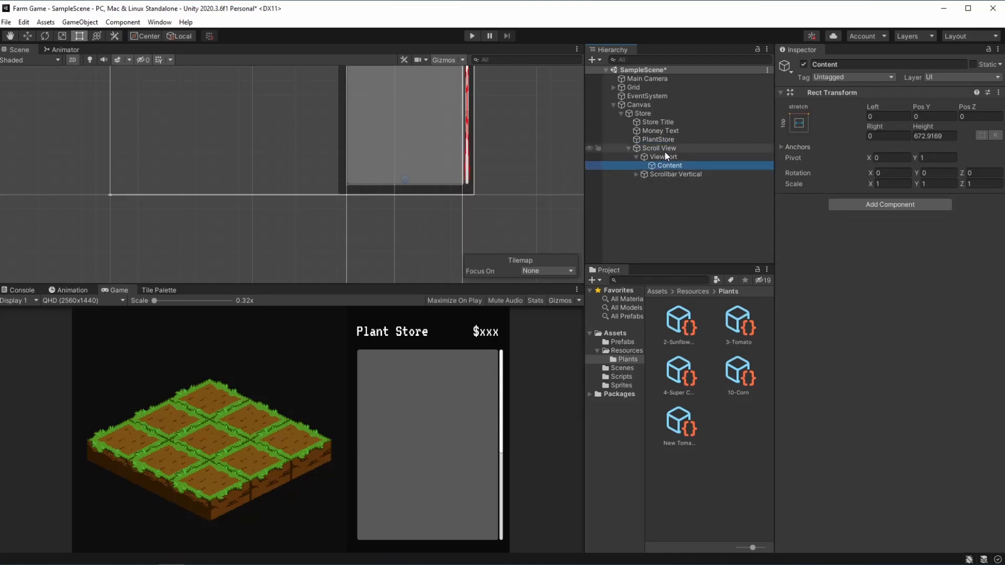
click(658, 139)
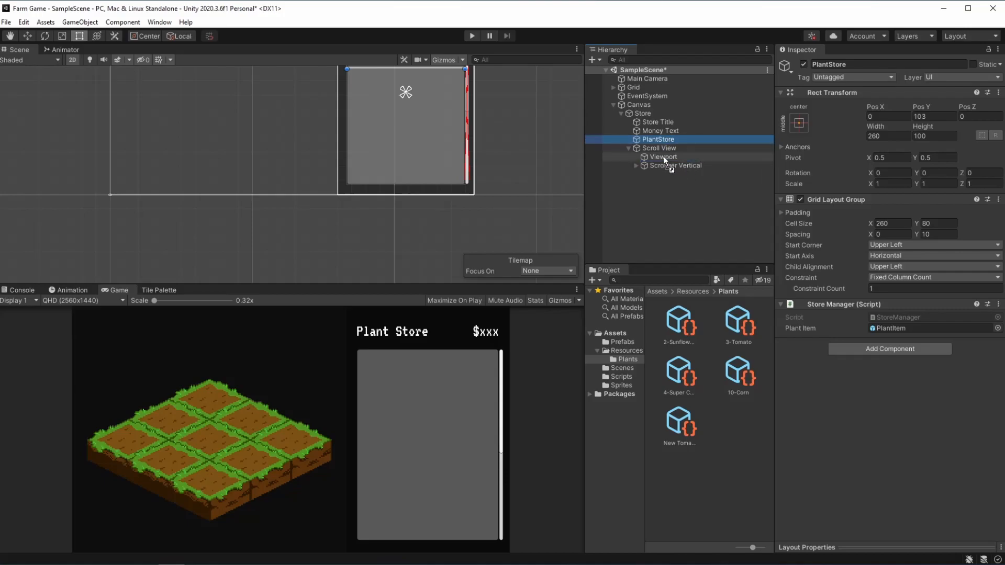
click(660, 148)
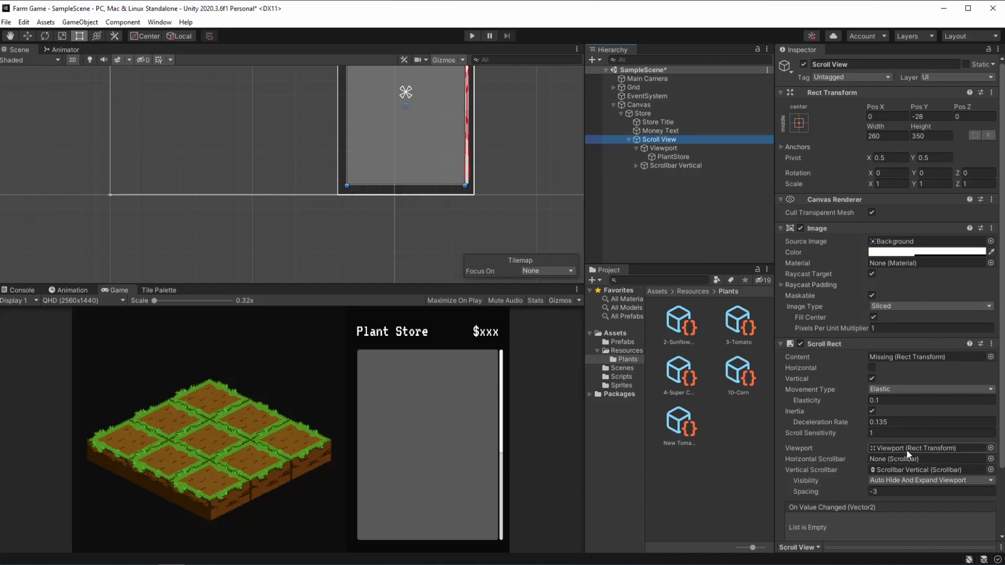
mouse_move(942, 372)
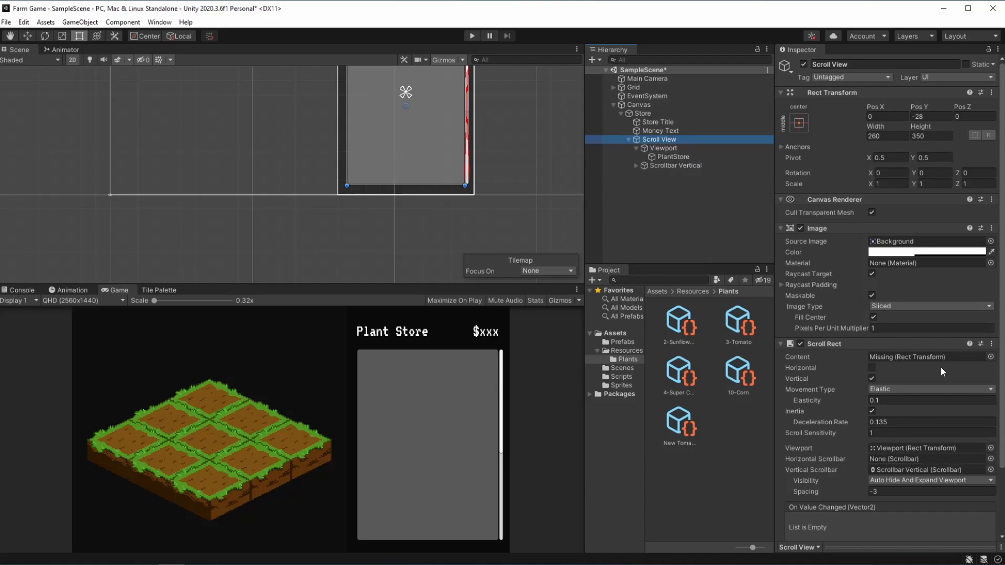
click(927, 357)
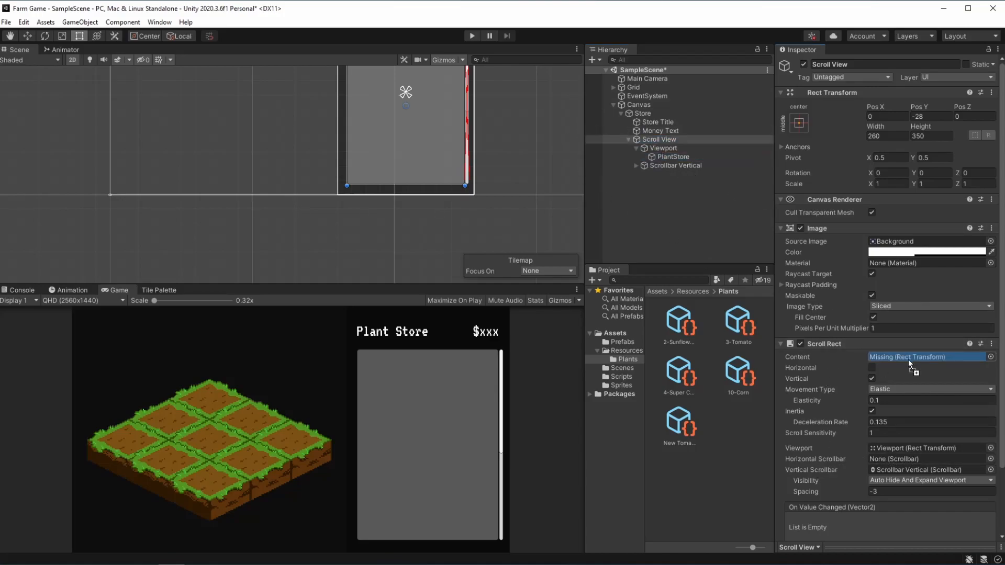
click(928, 357)
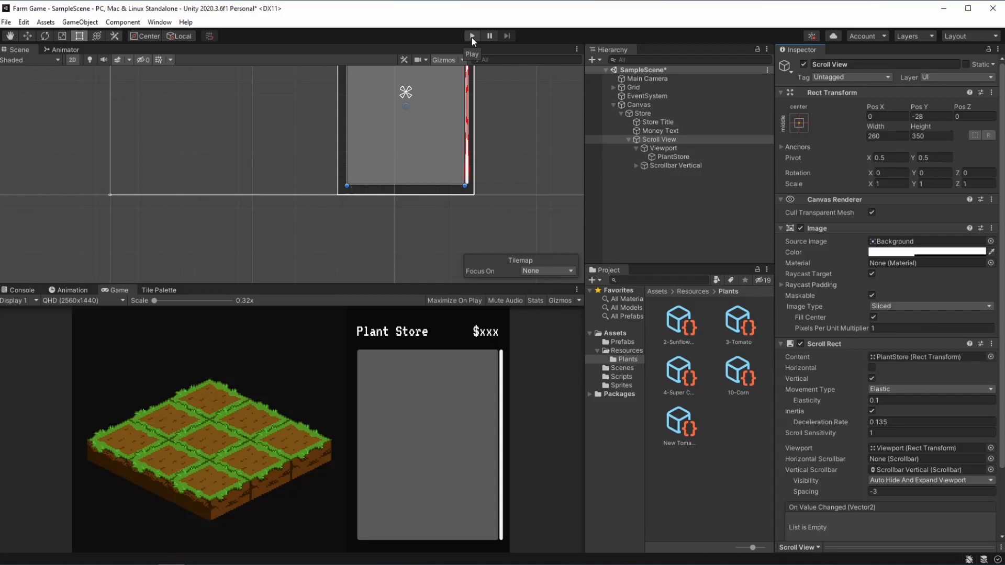
click(472, 36)
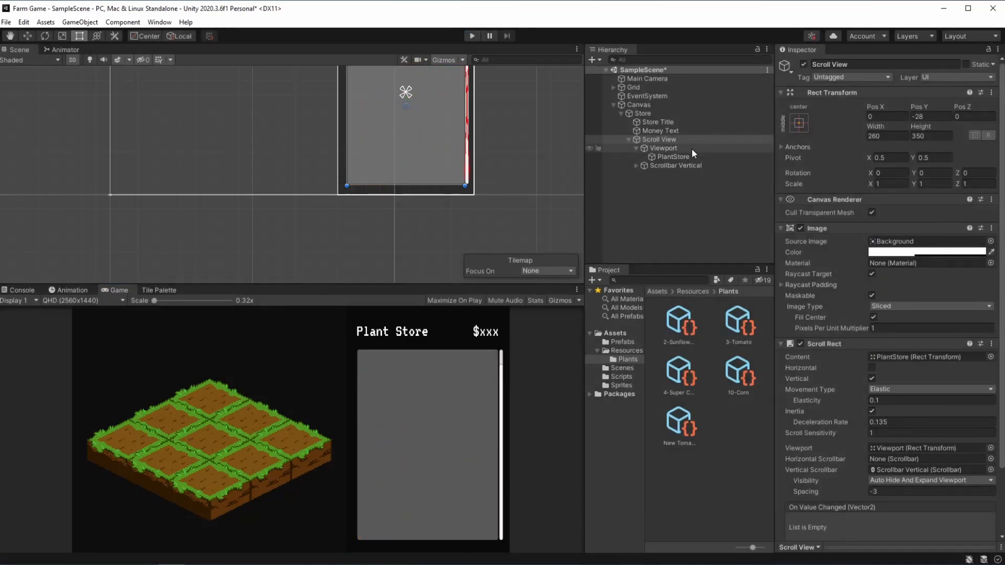
Step: Add a Content Size Fitter to PlantStore with Vertical Fit set to Preferred Size
click(673, 156)
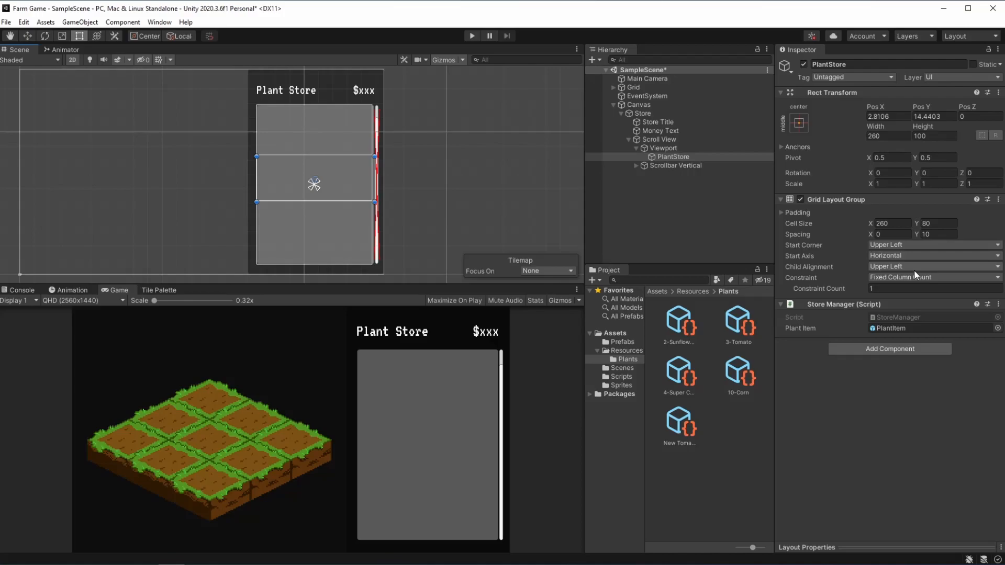
click(890, 349)
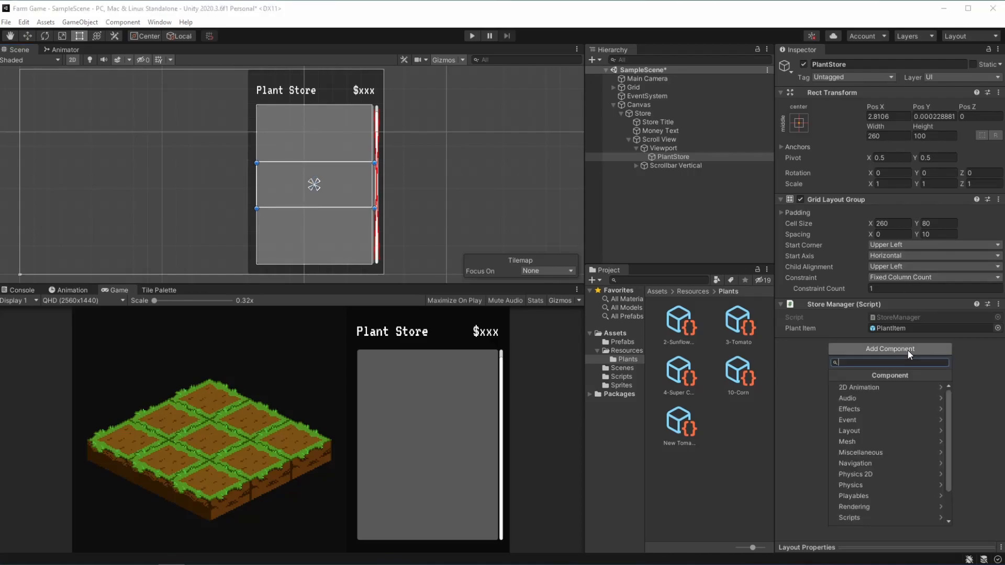
text(con)
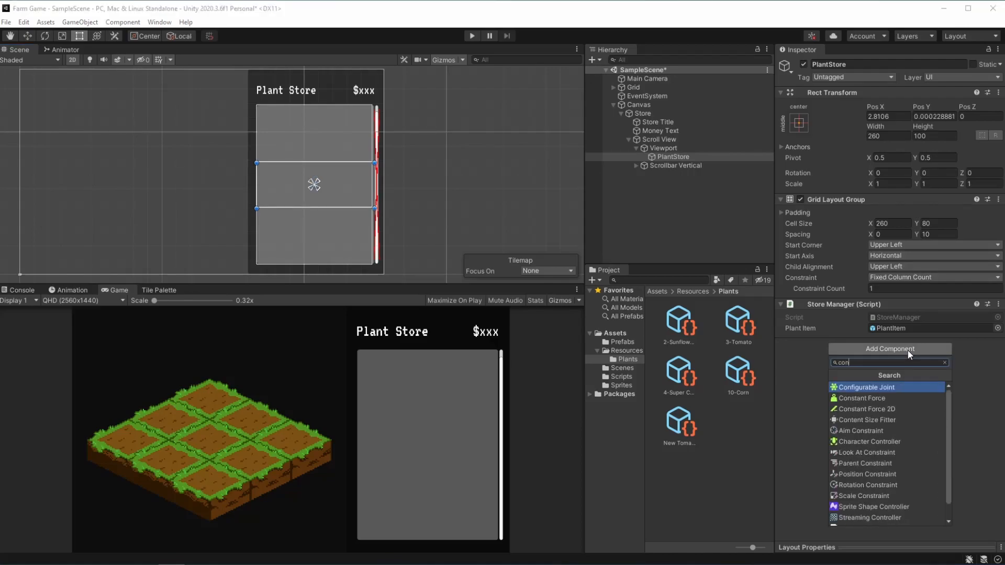
click(871, 420)
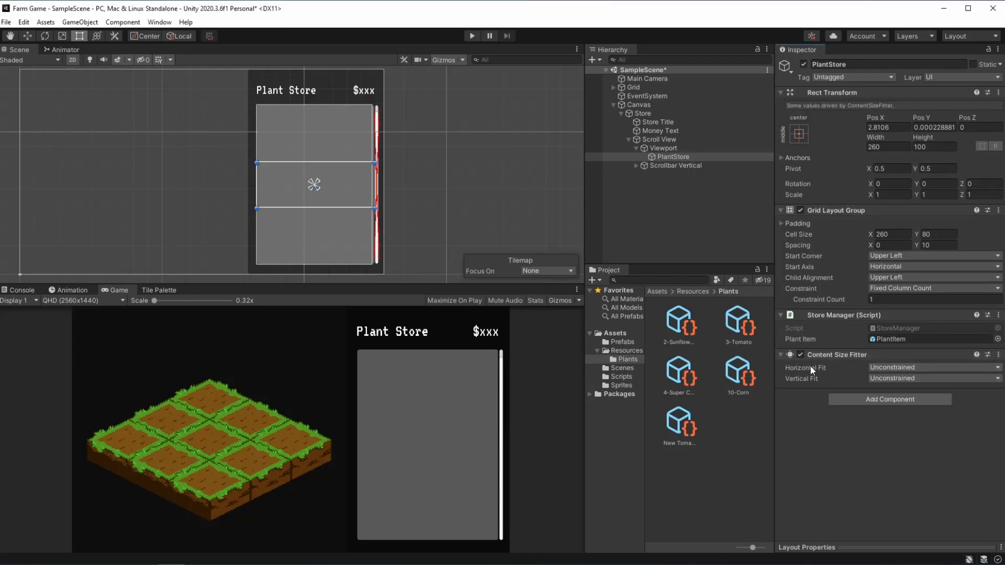
mouse_move(878, 388)
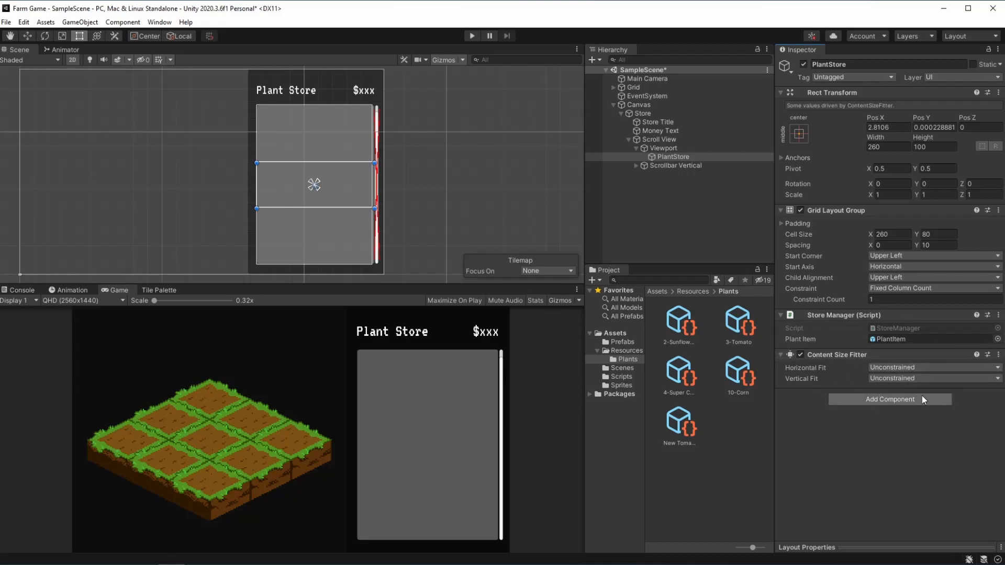
click(935, 378)
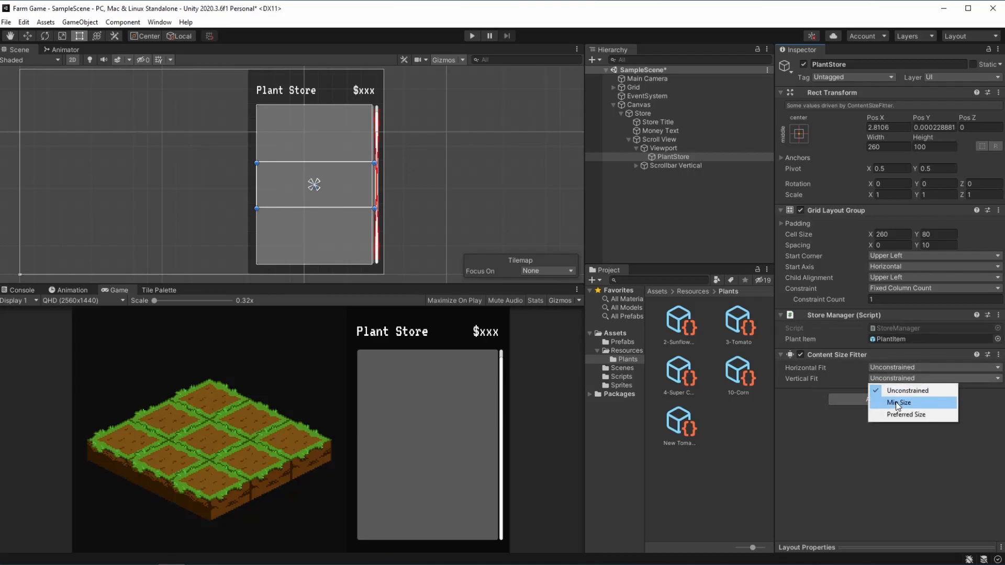
mouse_move(894, 414)
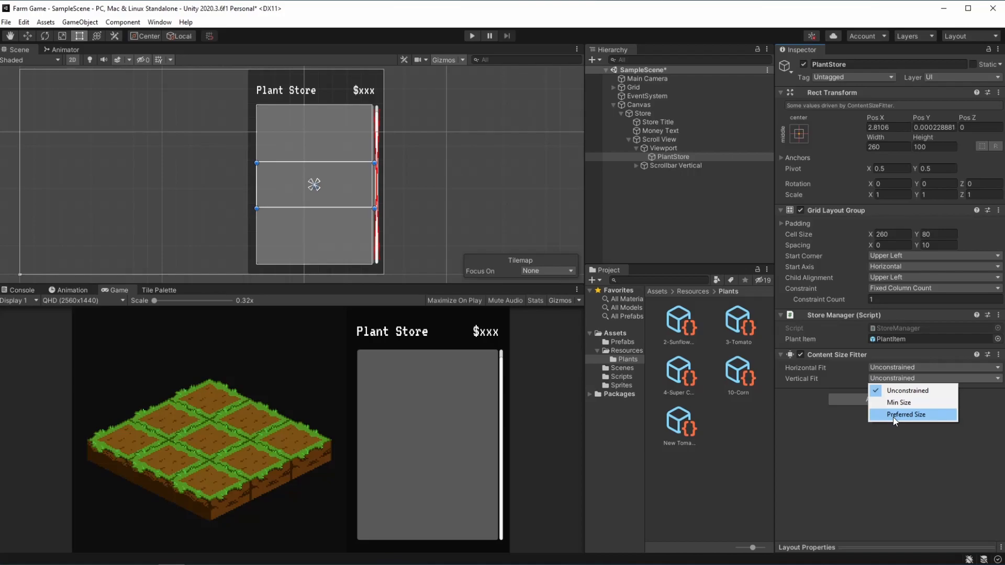
click(906, 414)
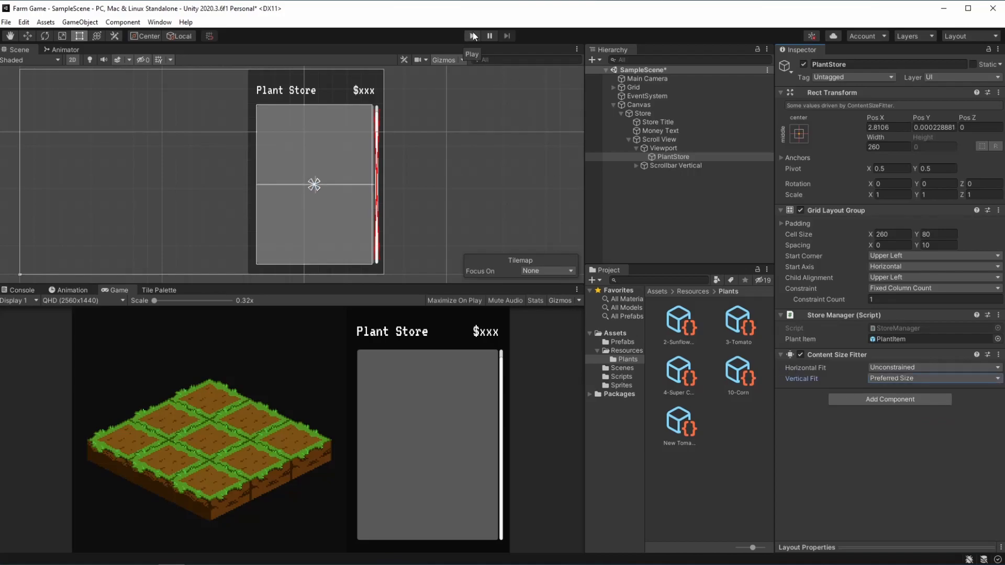
Step: Play and scroll the store list down to New Tomato, then select Scroll View
click(472, 36)
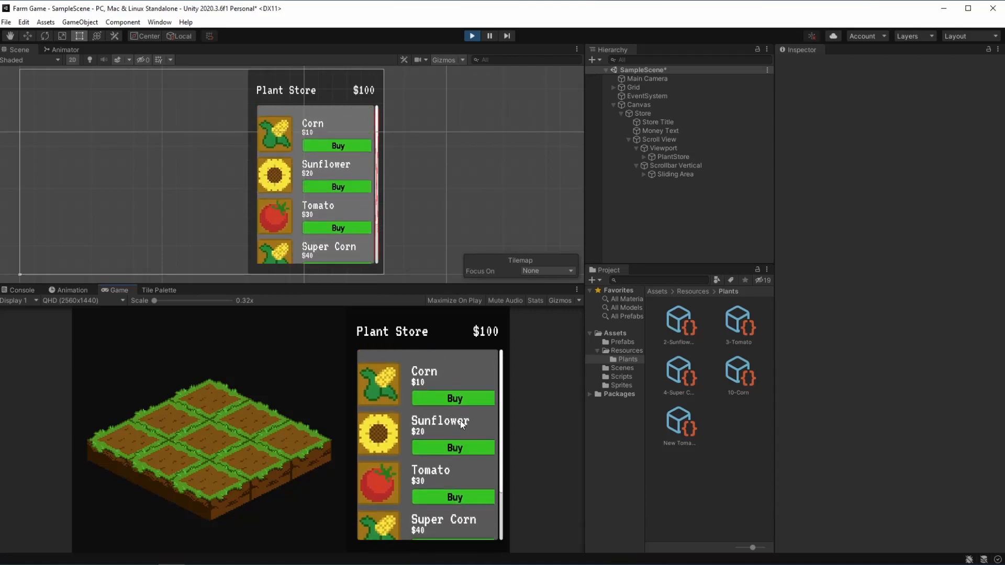
scroll(down, 3)
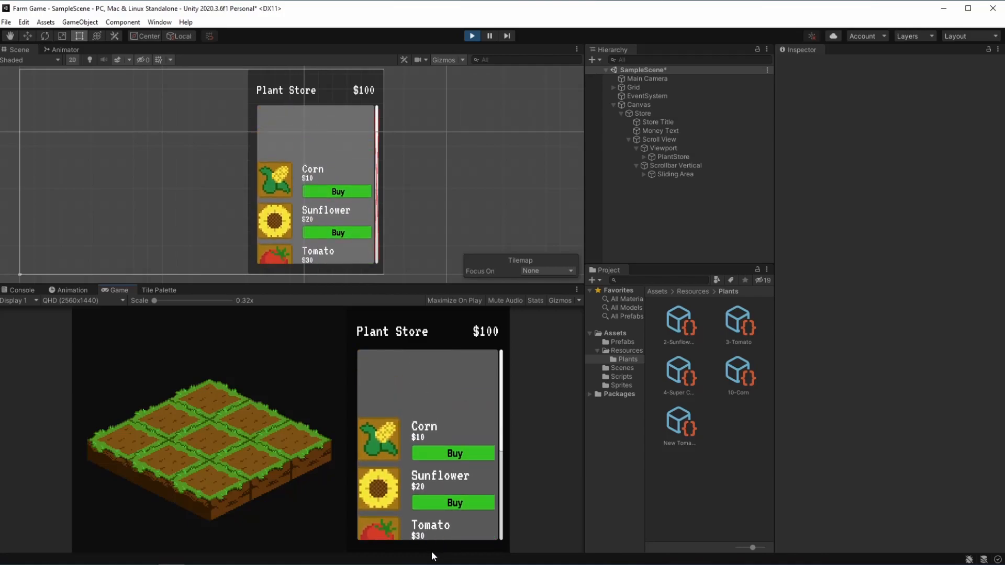
scroll(down, 3)
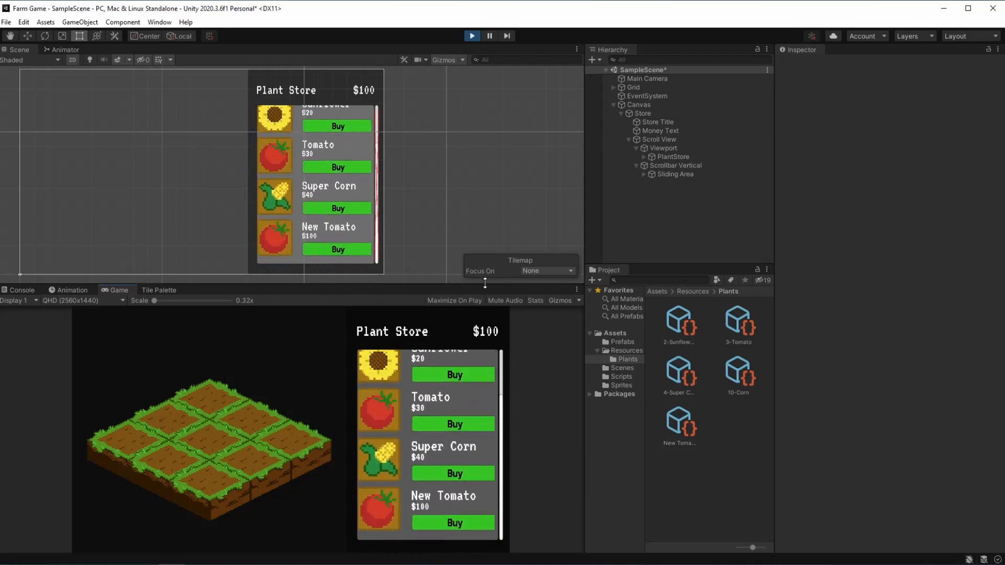
click(659, 139)
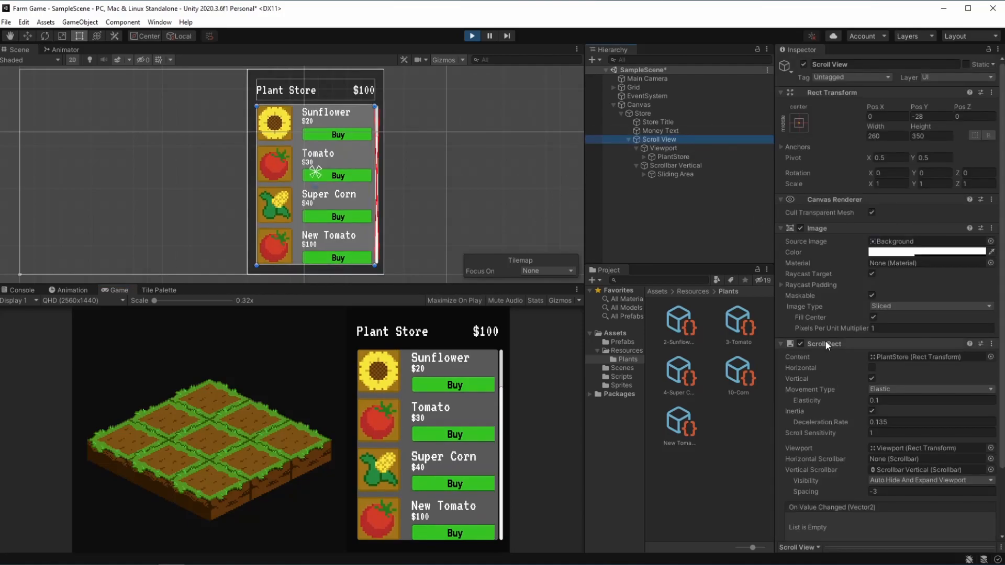
mouse_move(399, 464)
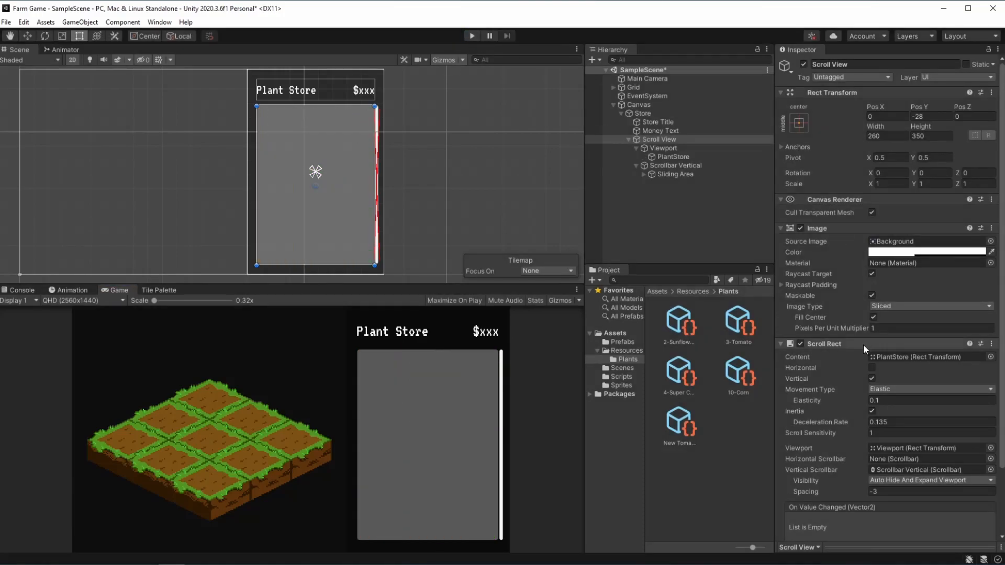
Step: Set the Scroll View's movement type to Clamped and hide its grey background colour
click(930, 389)
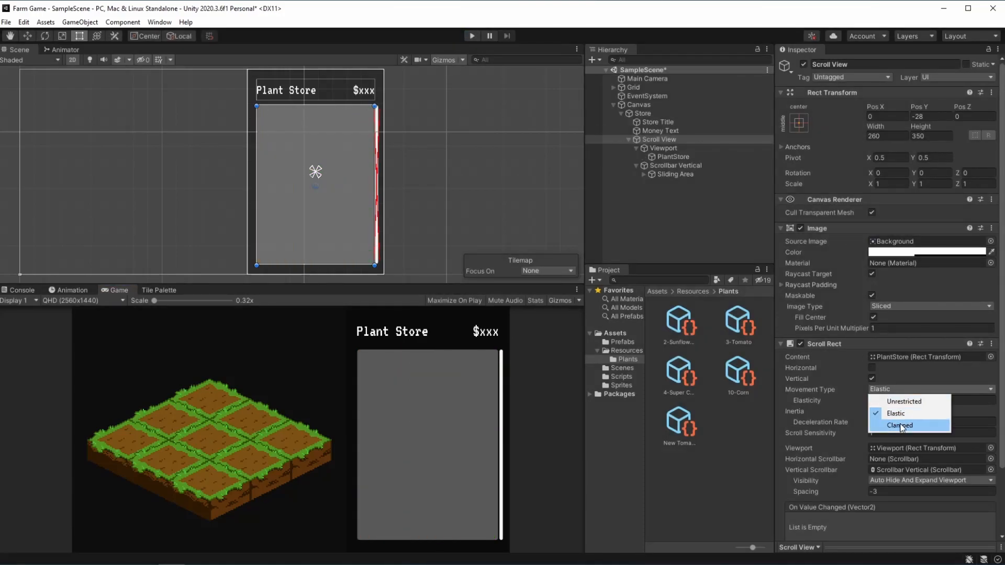
click(899, 425)
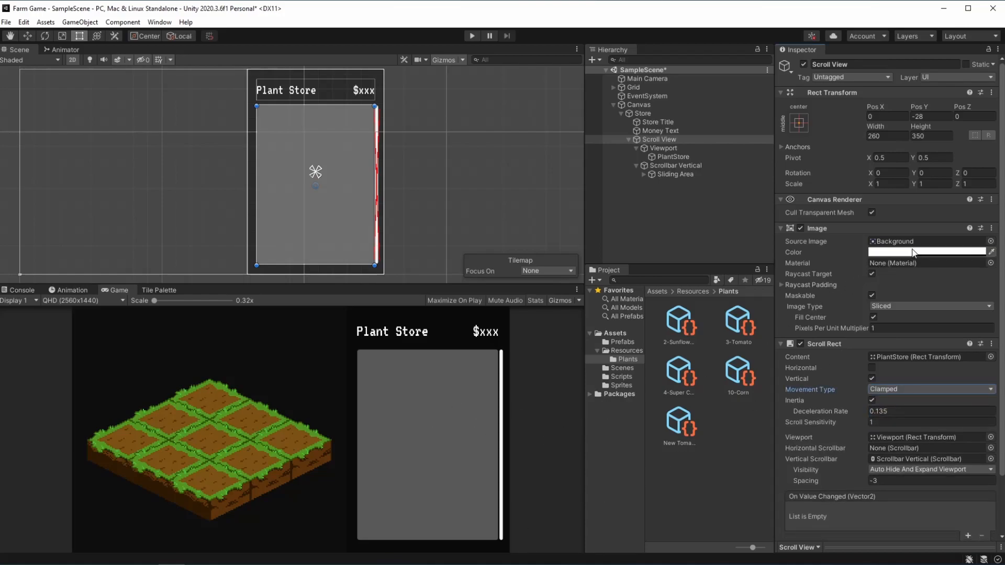
click(928, 252)
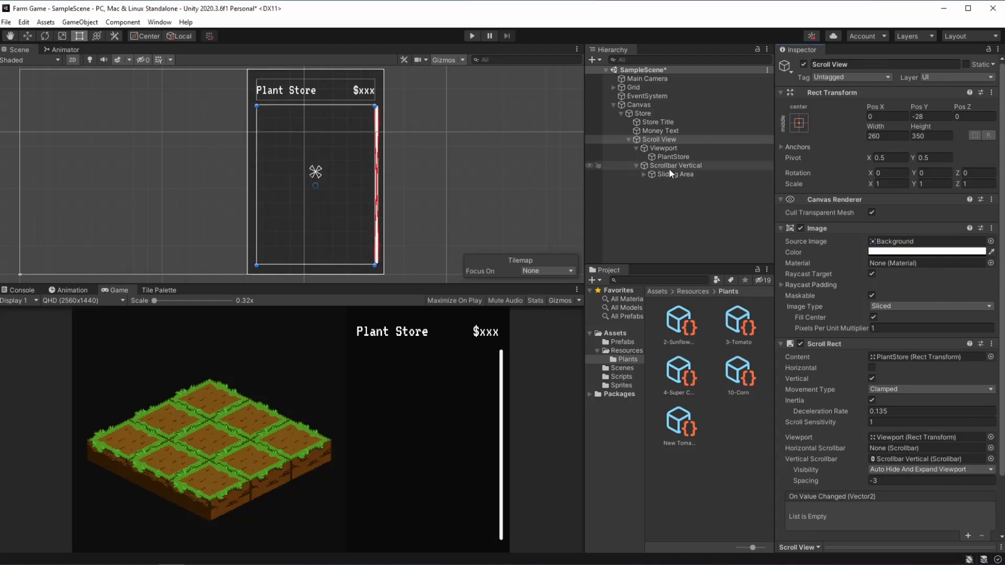
Step: Adjust the Scrollbar Vertical's background Image colour in the color picker
click(675, 165)
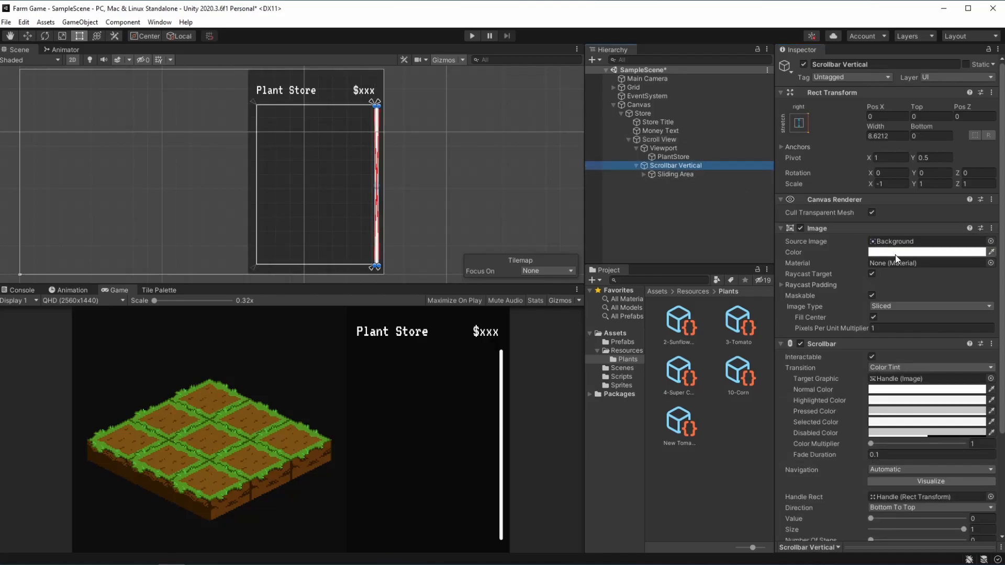
click(926, 252)
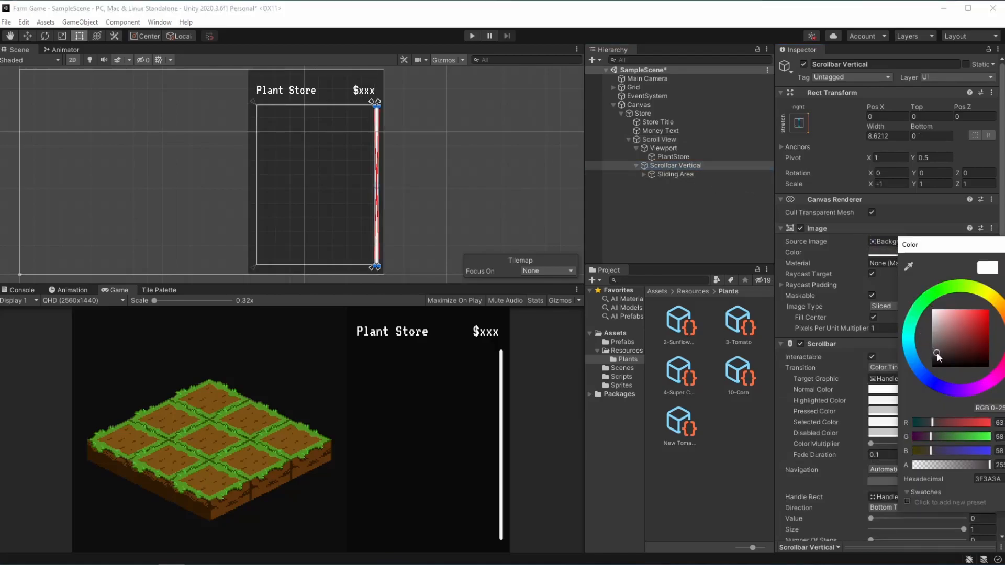
click(931, 361)
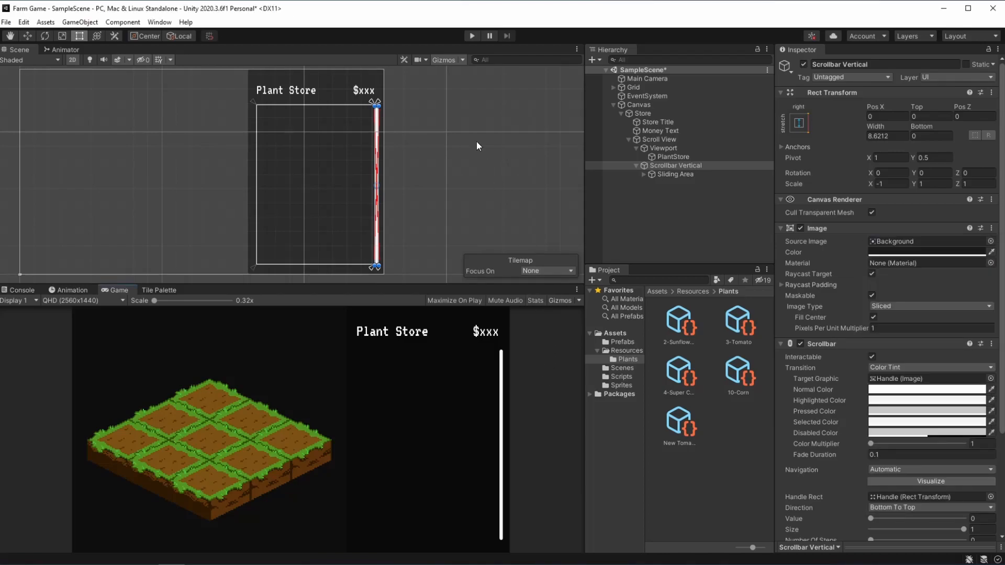
mouse_move(539, 413)
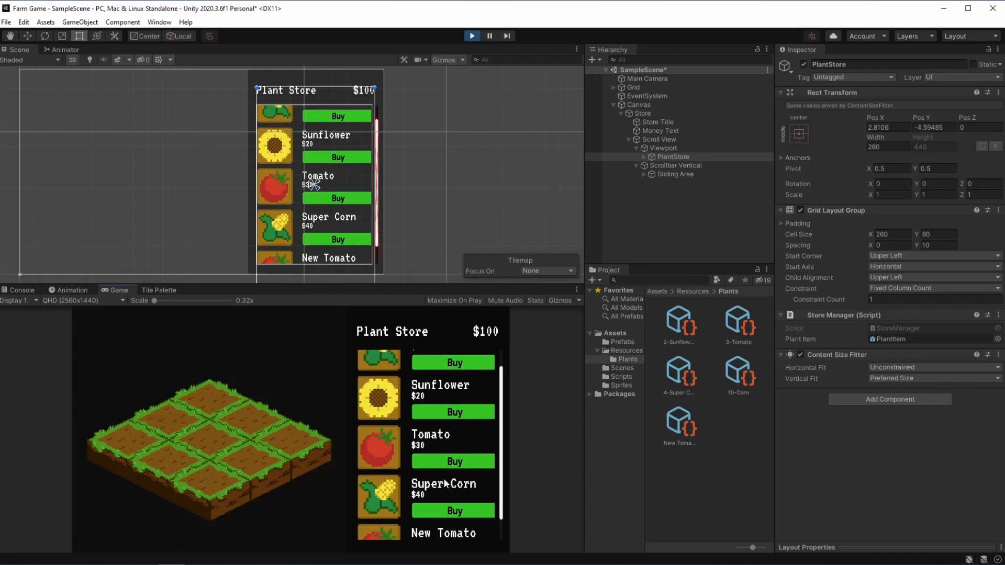
mouse_move(810, 142)
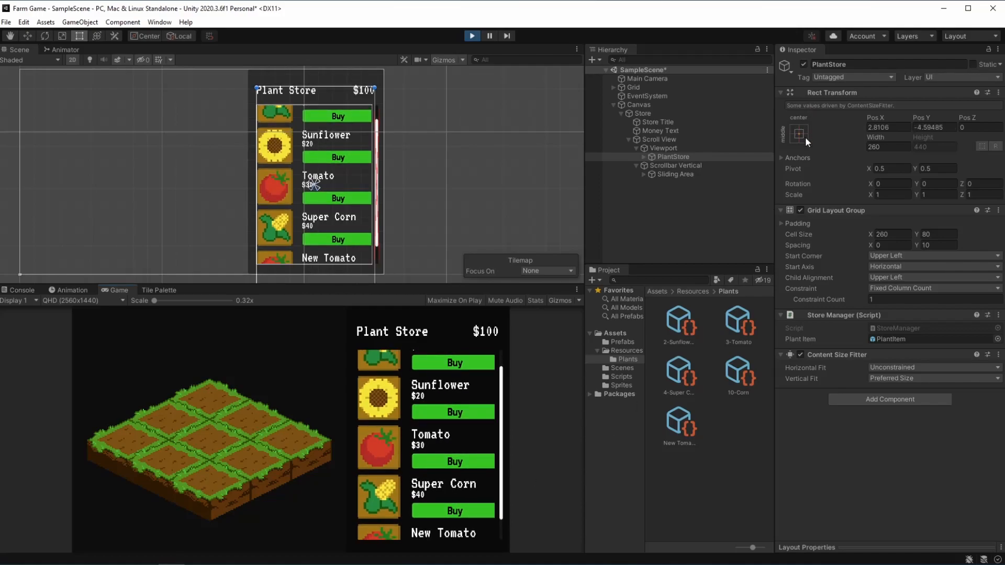
Step: Exit Play mode after test-scrolling the plant list from Sunflower to New Tomato
click(798, 134)
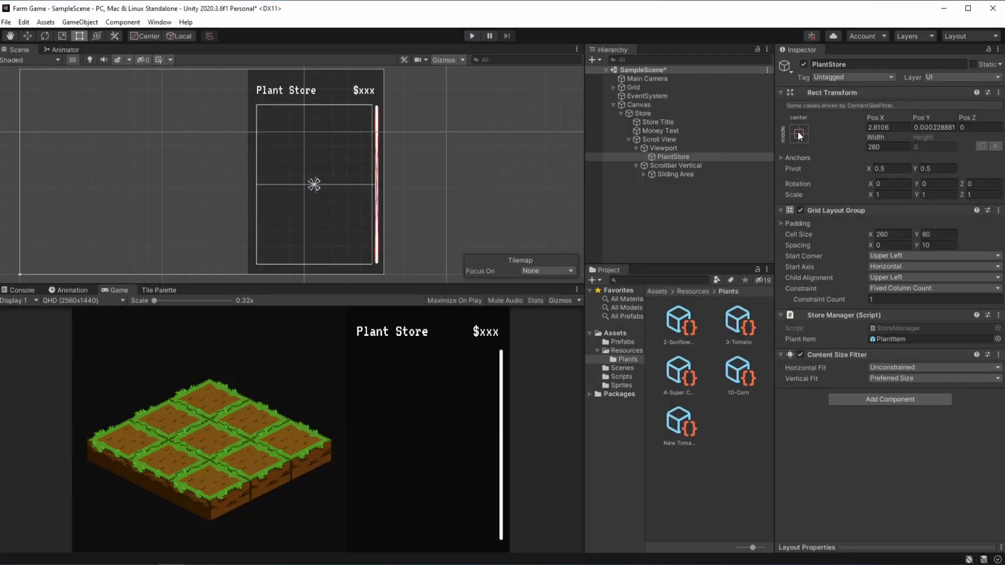
Step: Anchor PlantStore at the top of the Viewport with position zeroed, via anchor presets
click(798, 133)
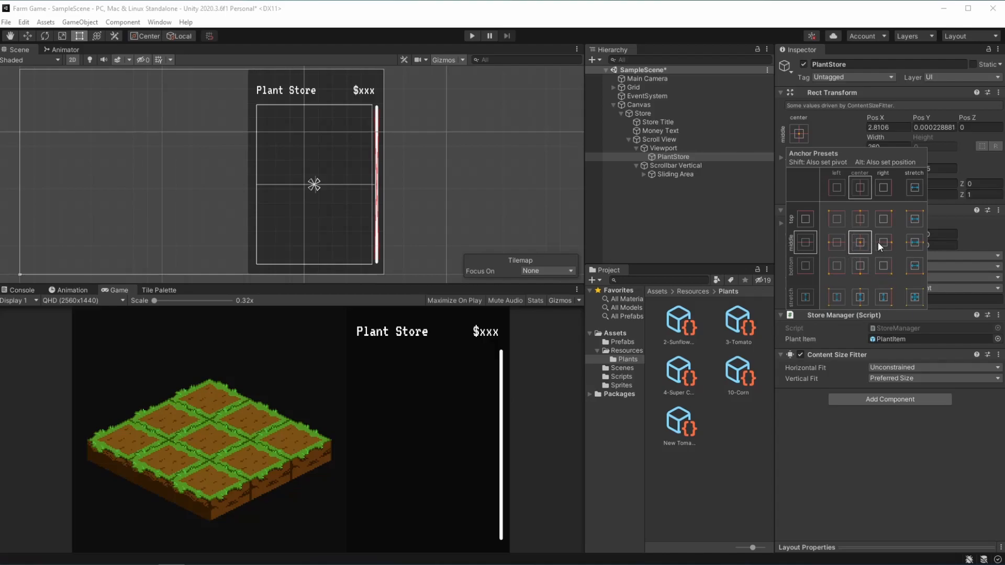
mouse_move(863, 218)
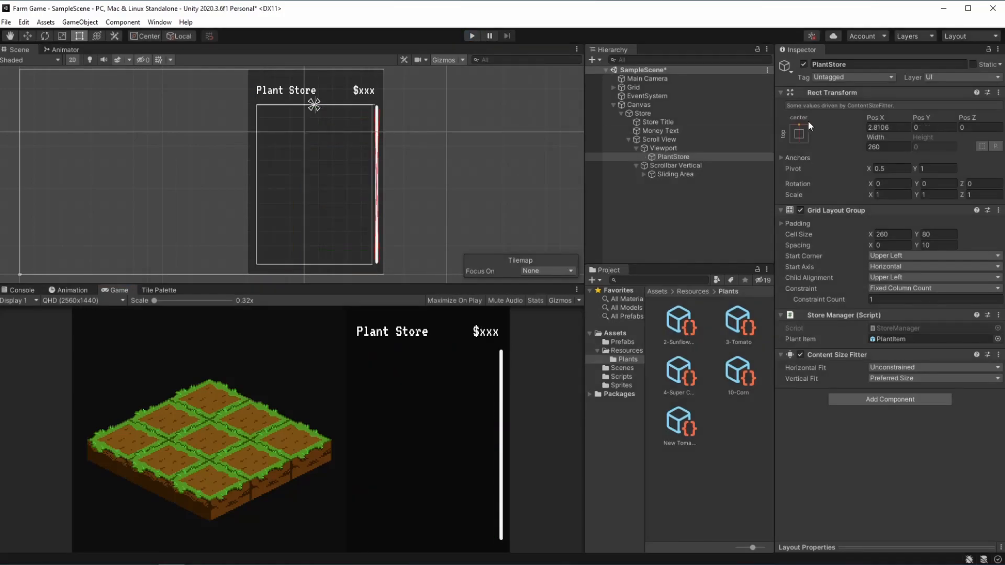
click(798, 133)
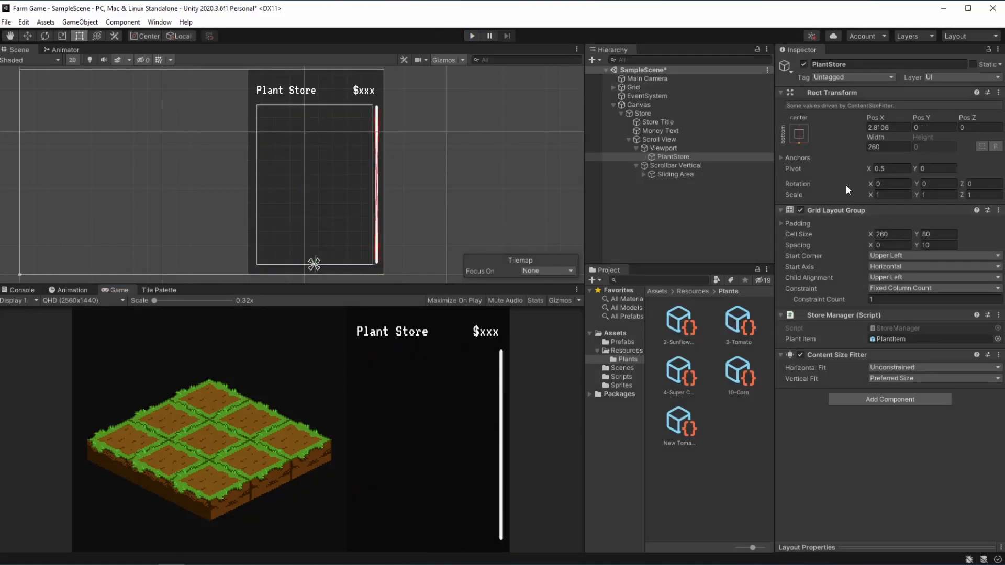
click(798, 133)
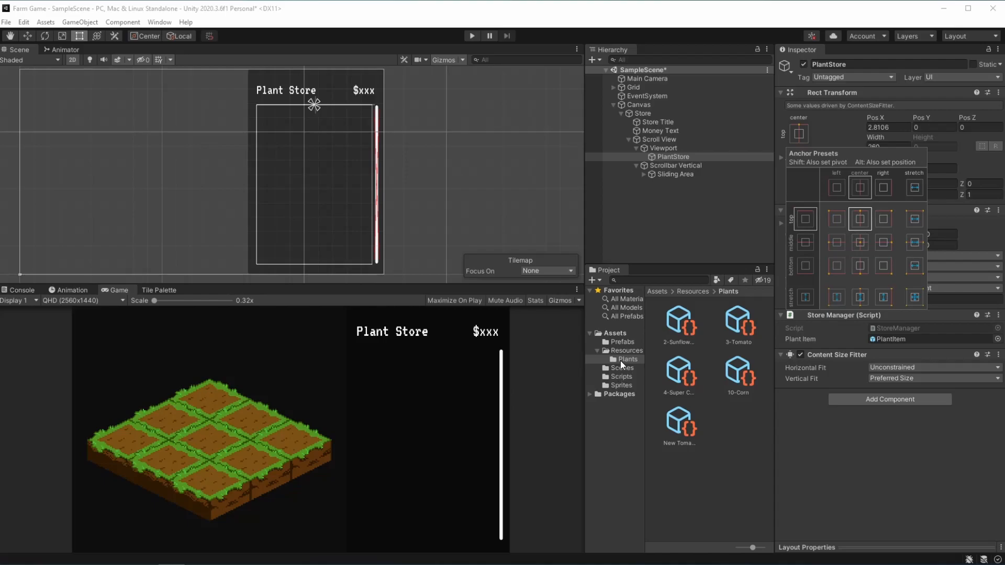
mouse_move(465, 43)
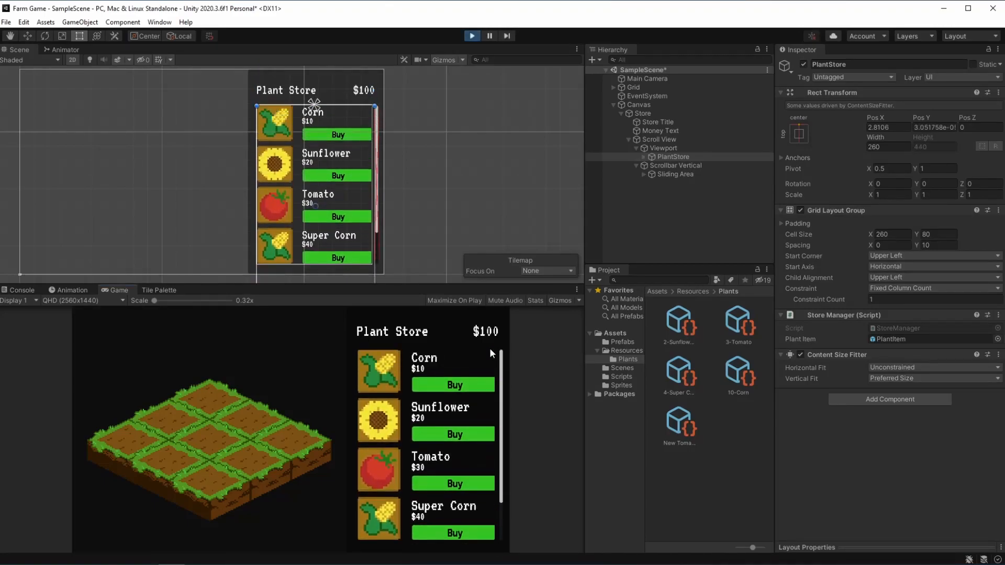
scroll(down, 3)
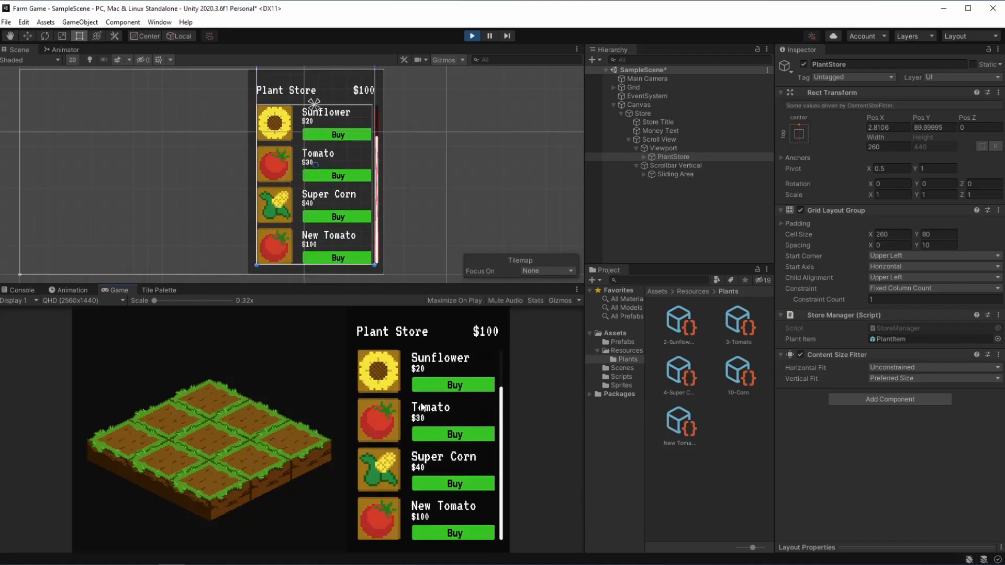
mouse_move(428, 462)
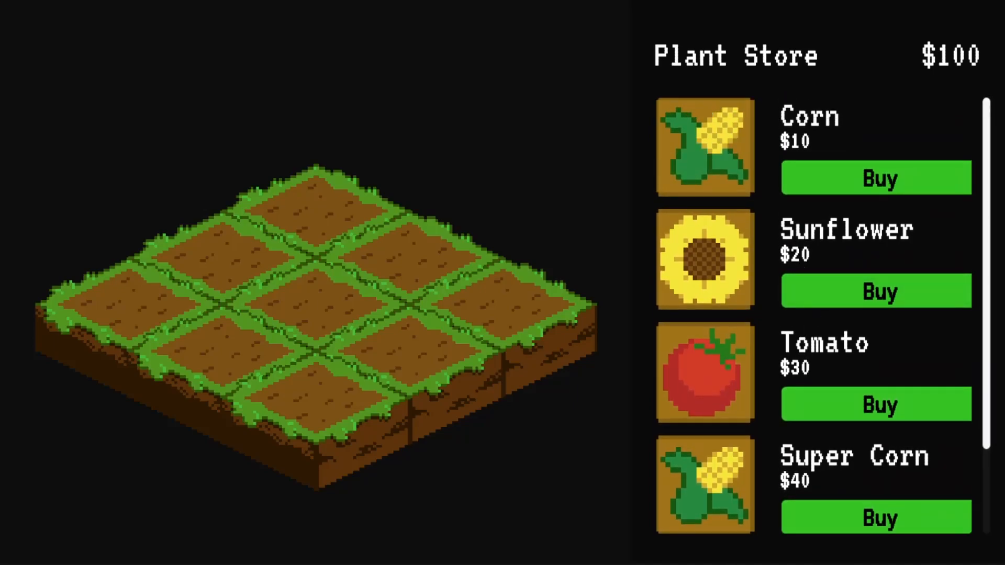
Step: Scroll the store, cancel the sunflower purchase, then buy and plant a Tomato
scroll(down, 3)
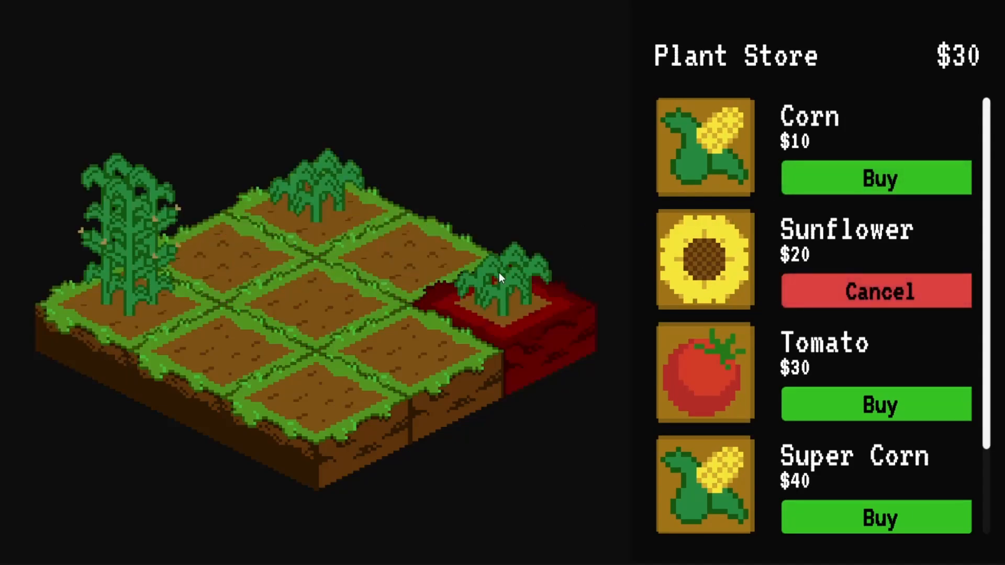
click(875, 291)
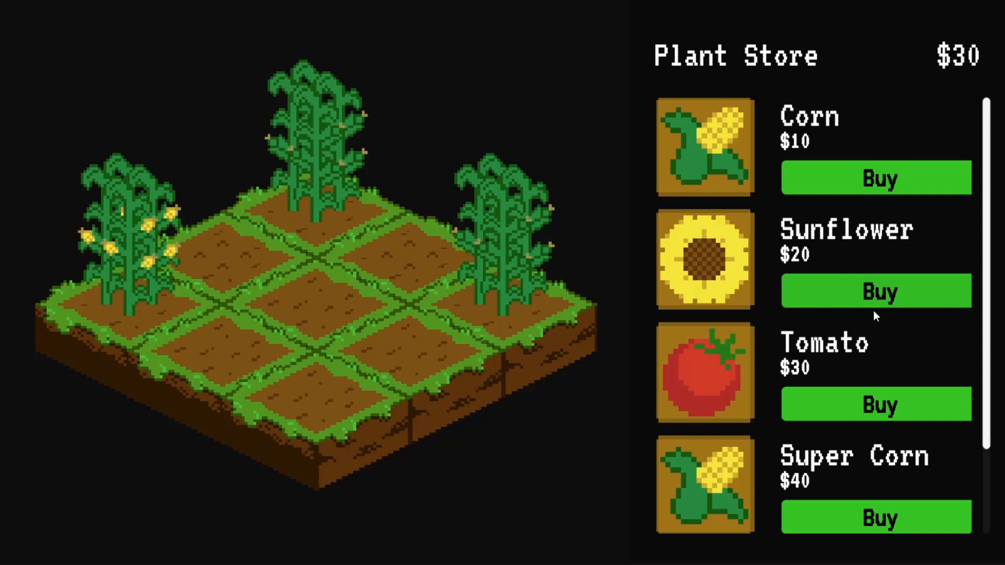
click(876, 405)
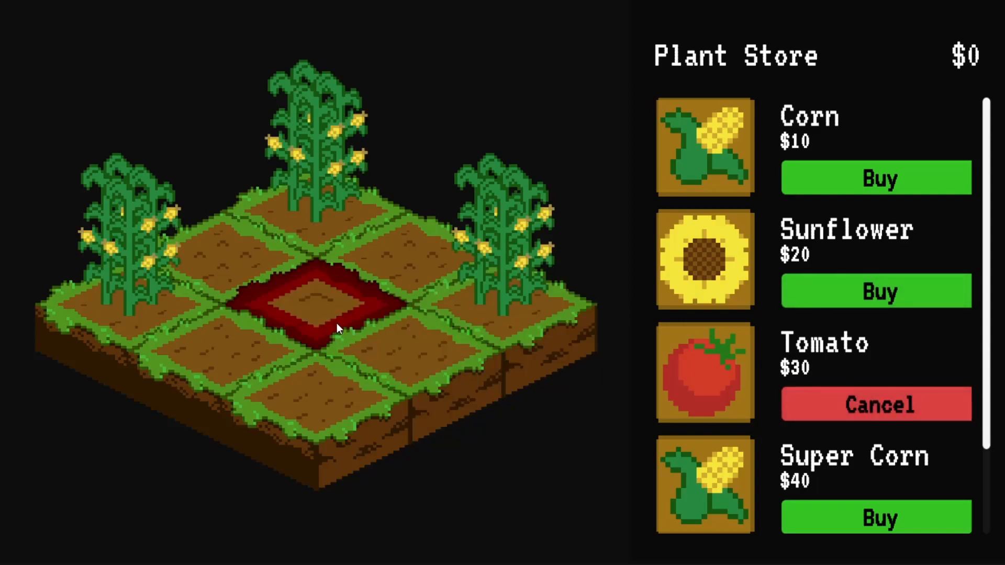
click(876, 405)
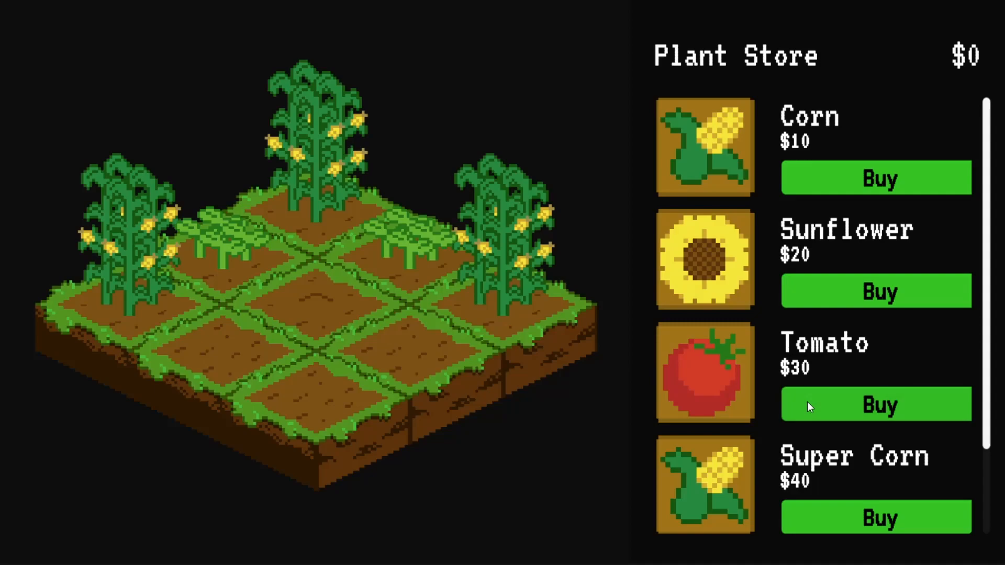